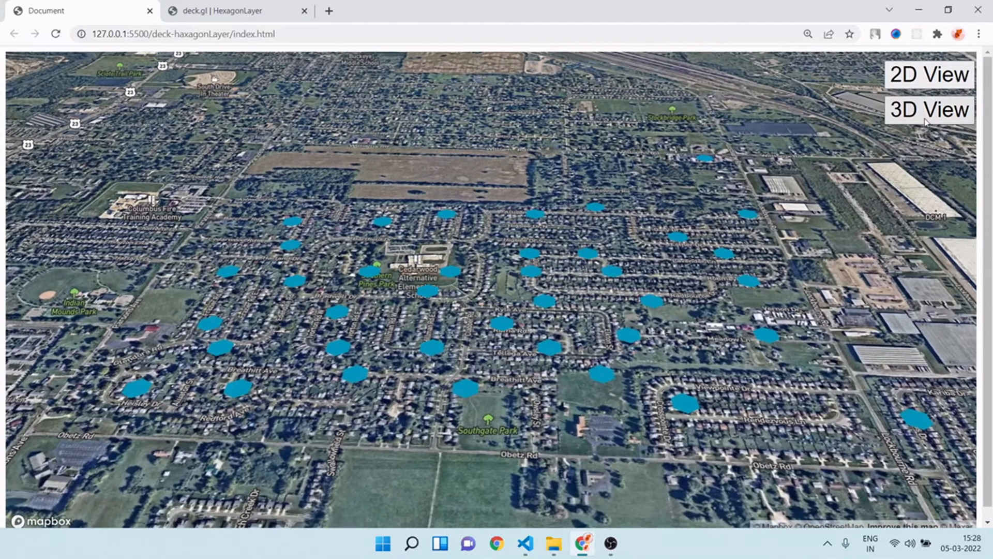
Switch the demo to 3D View, then tilt and pan the map around the extruded columns.
left_click(928, 109)
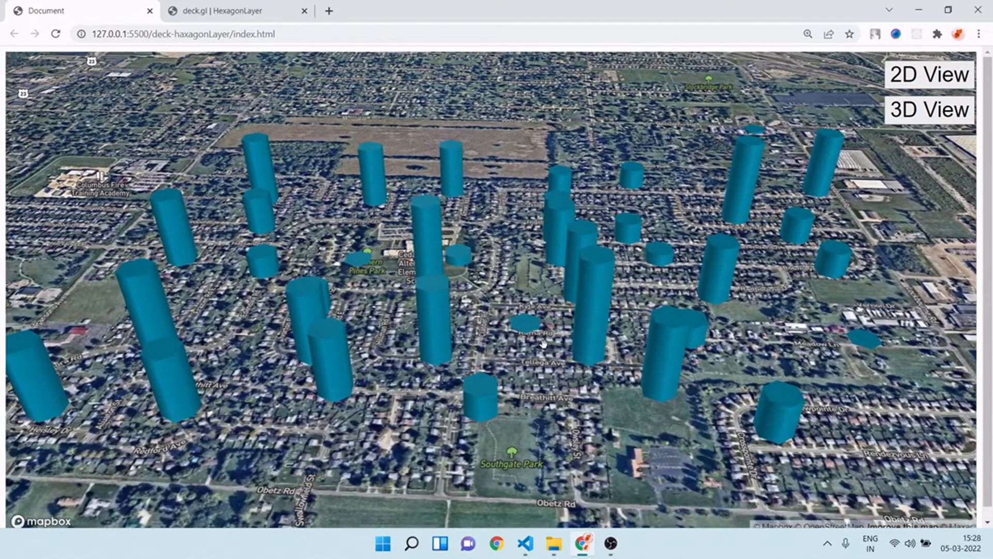
left_click_drag(544, 345, 618, 291)
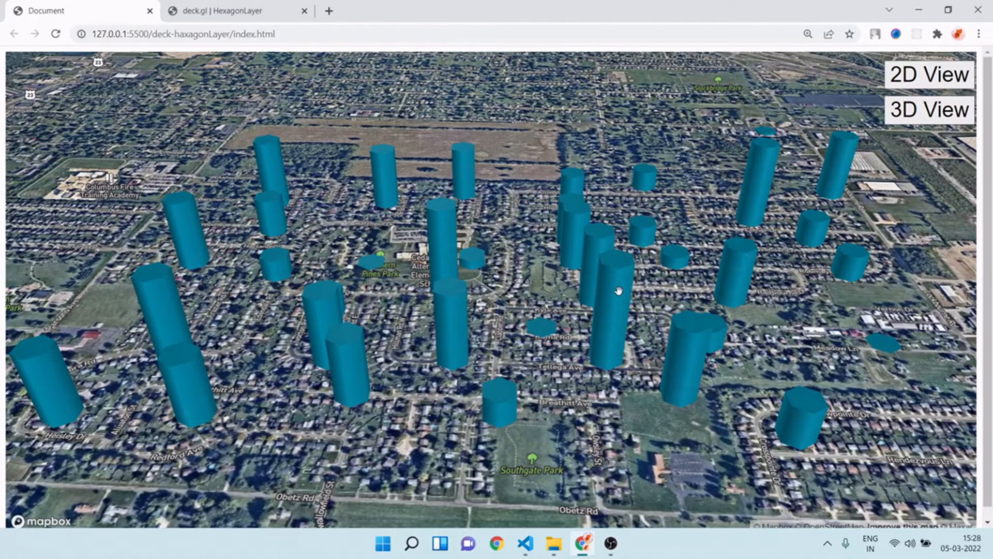
mouse_move(610, 356)
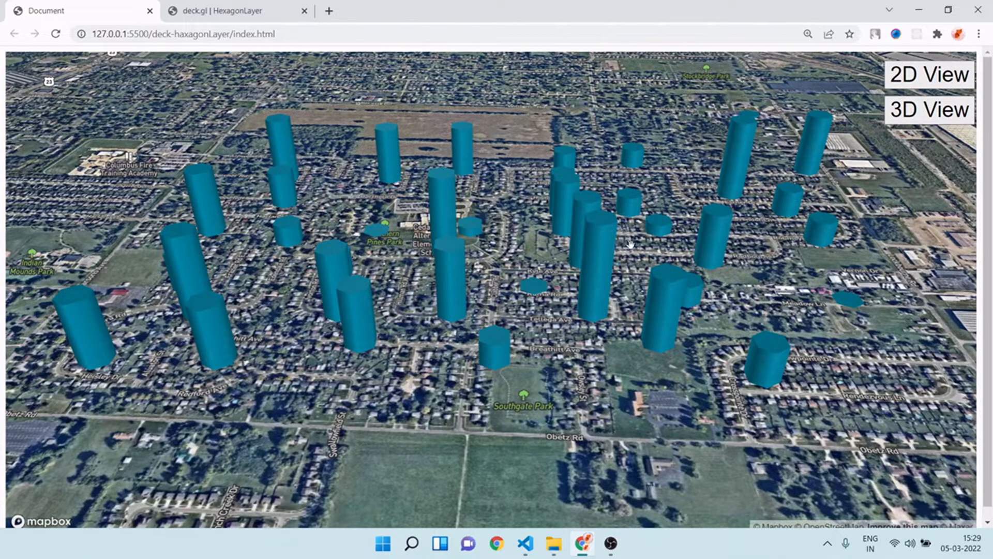
mouse_move(595, 311)
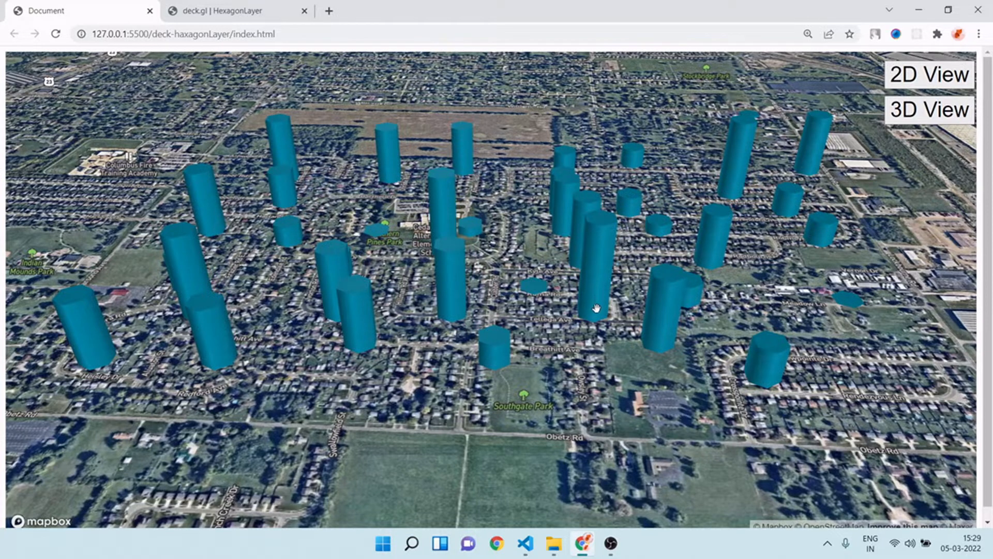
mouse_move(602, 279)
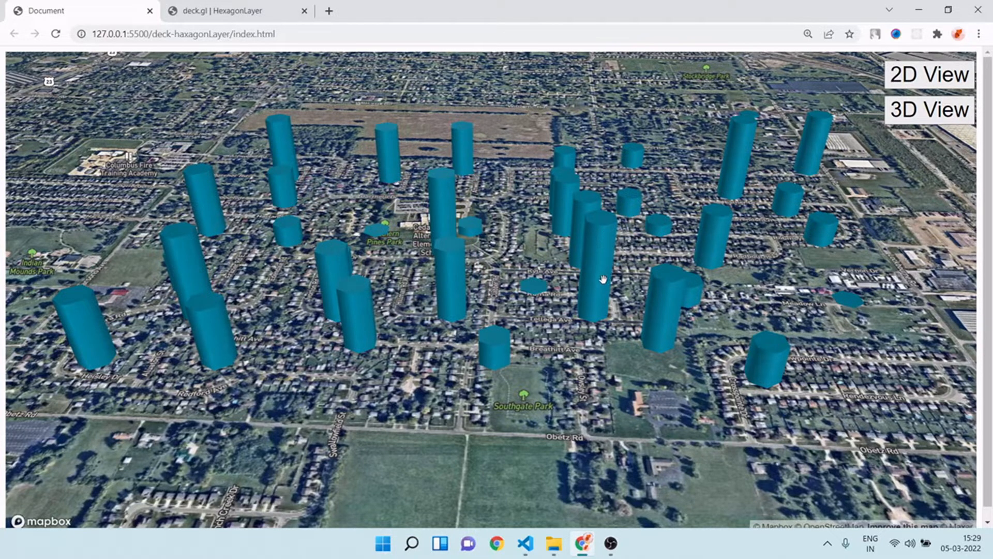
mouse_move(542, 238)
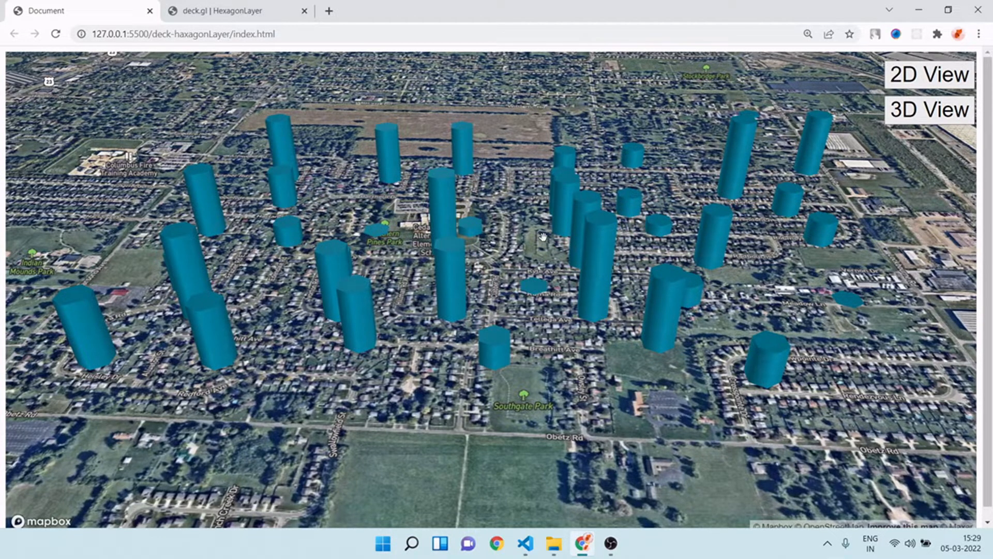
left_click_drag(541, 238, 554, 320)
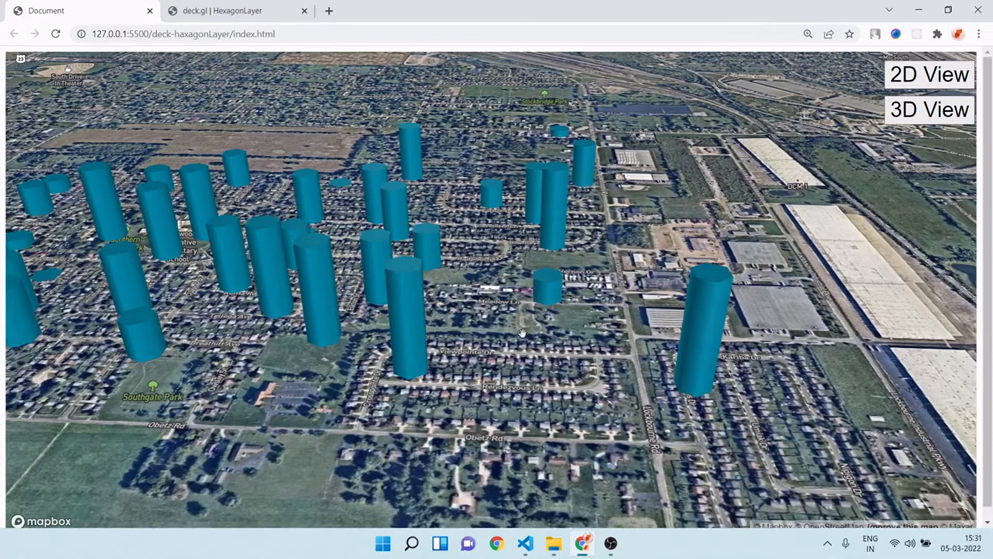
left_click(525, 544)
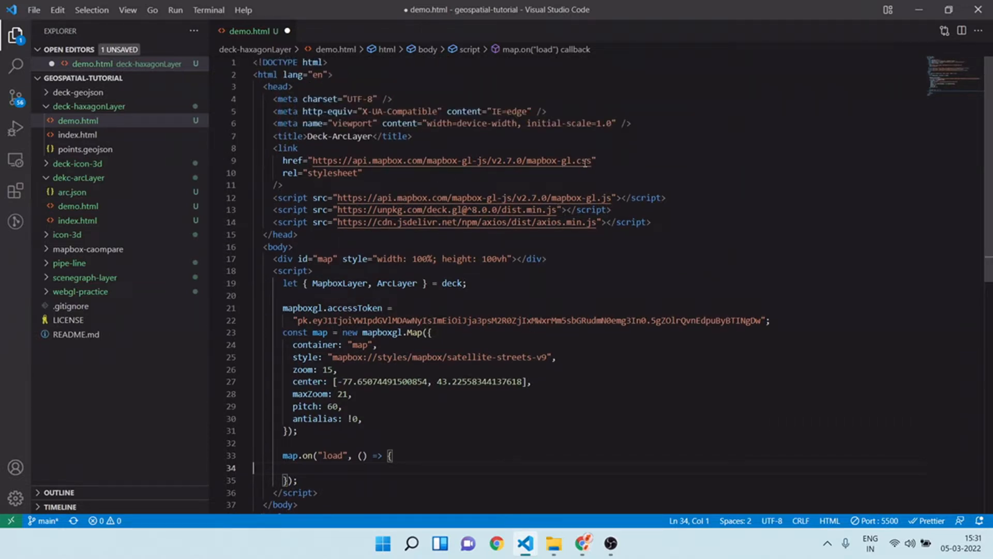
mouse_move(594, 209)
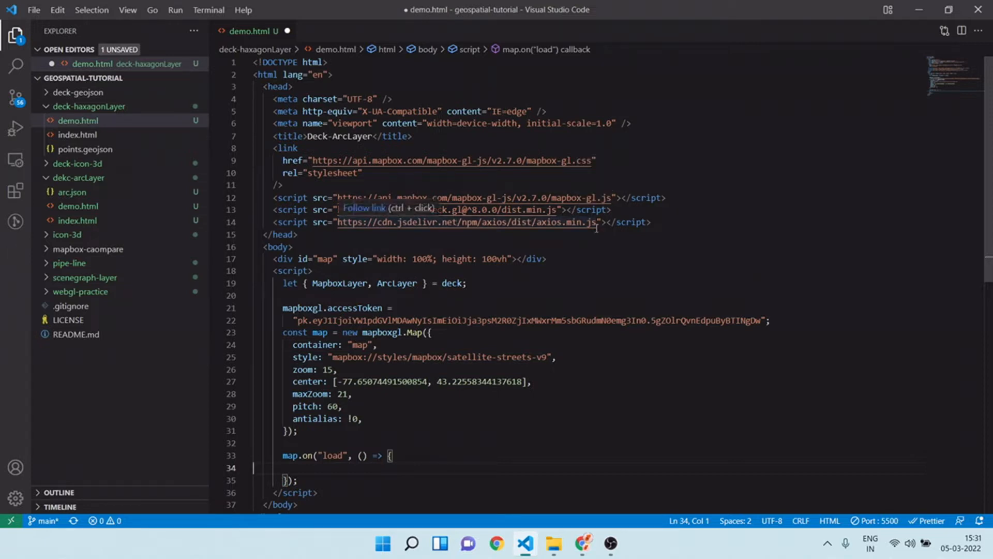
scroll("down", 3)
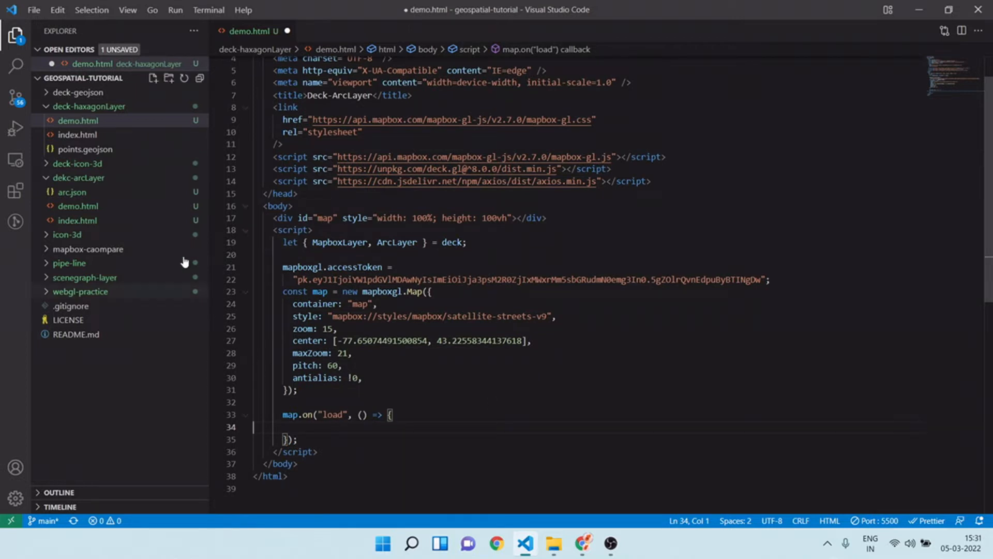
left_click(85, 149)
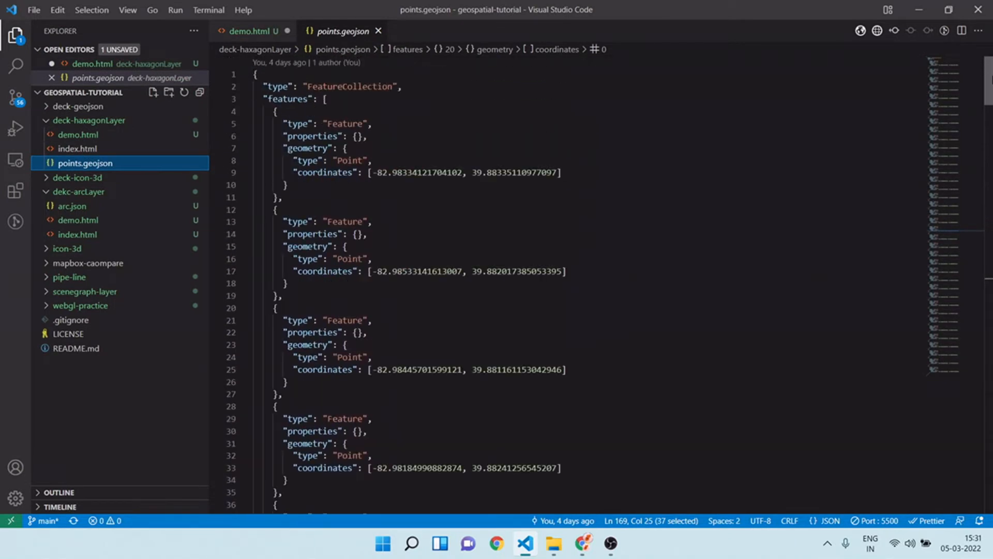
scroll("down", 3)
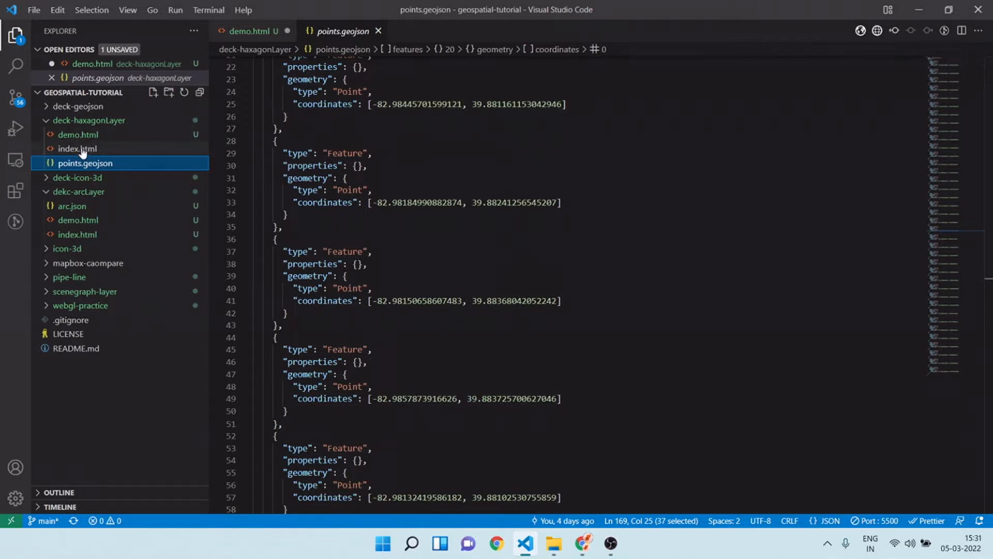
left_click(78, 135)
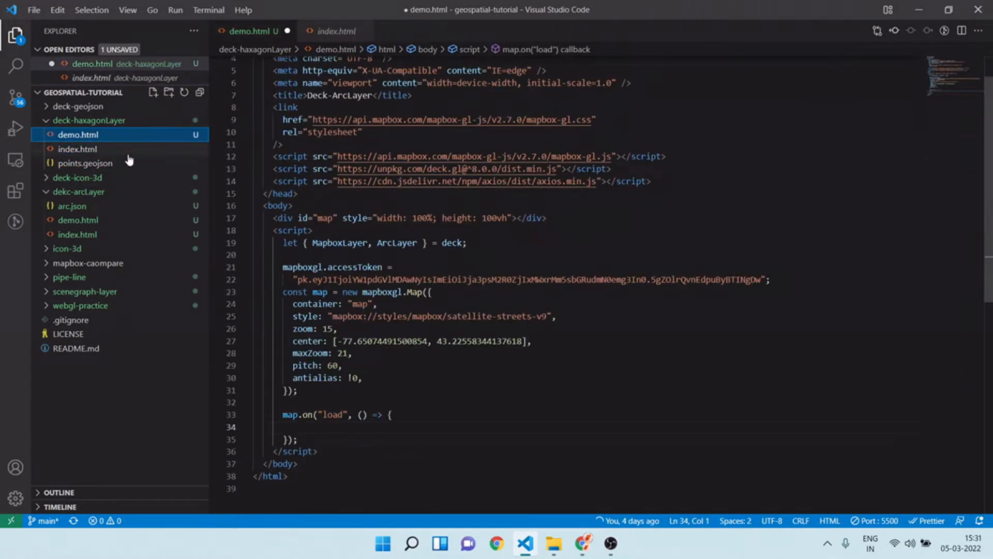
scroll("down", 3)
type("axios.get(\"points.geojson\").then((res) => {")
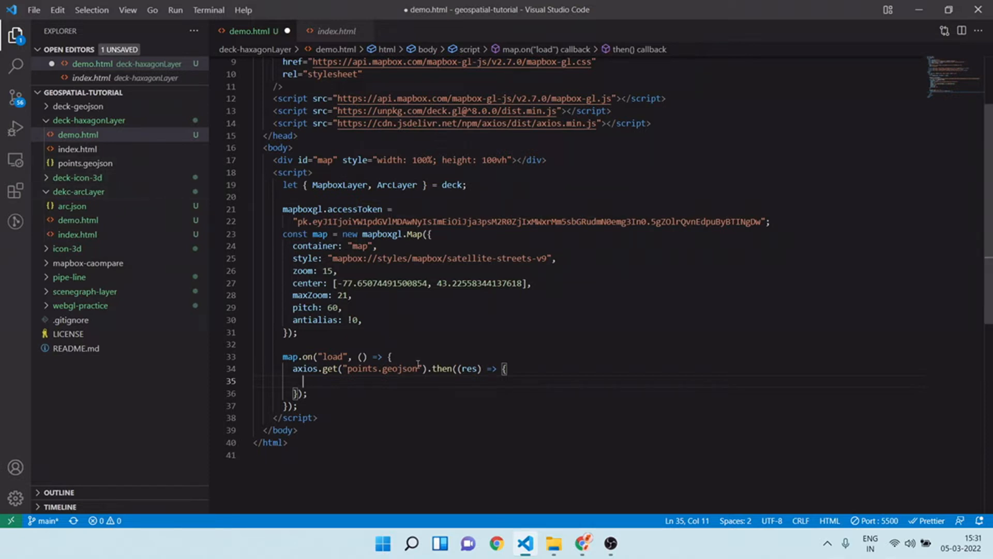
mouse_move(373, 400)
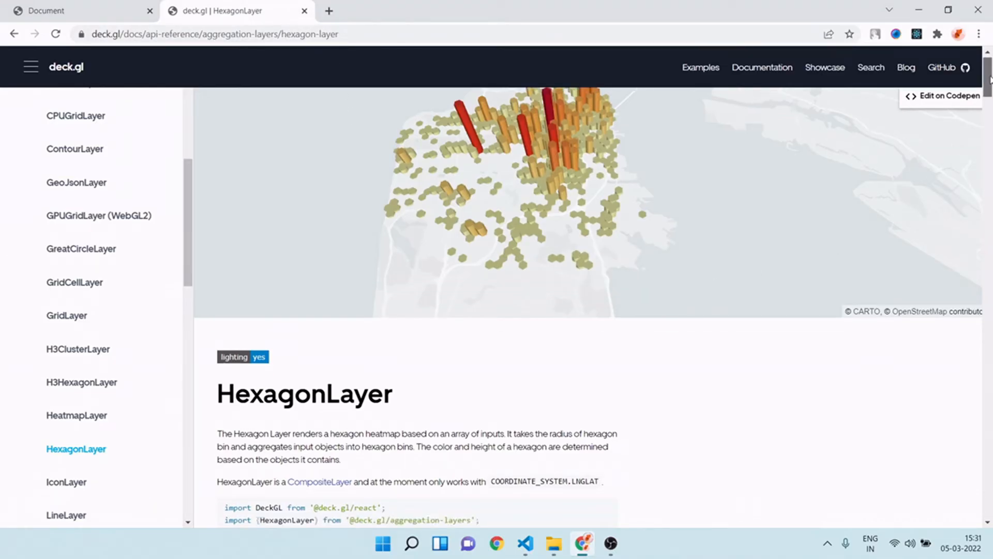
Scroll to the docs example and select the const layer = new HexagonLayer({...}) block.
scroll("down", 3)
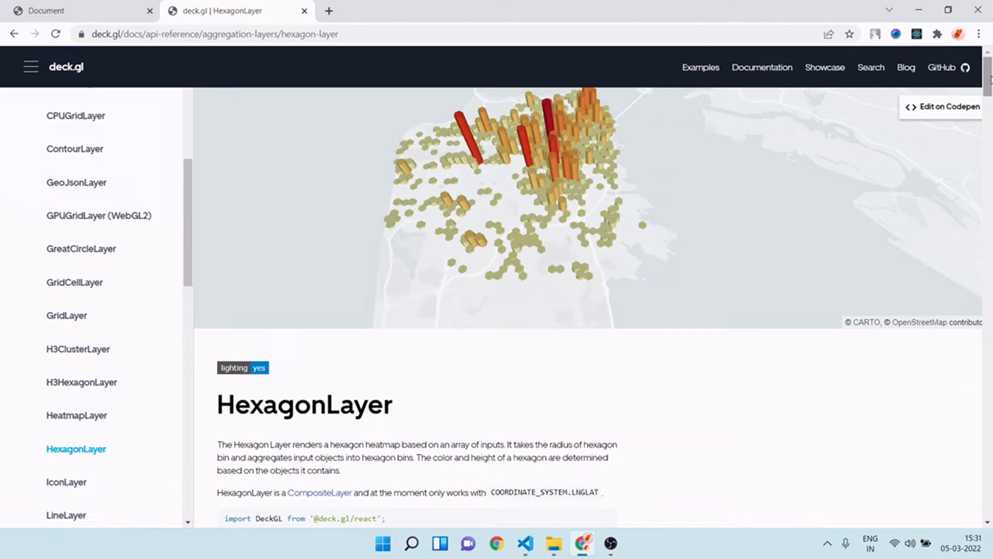
scroll("down", 3)
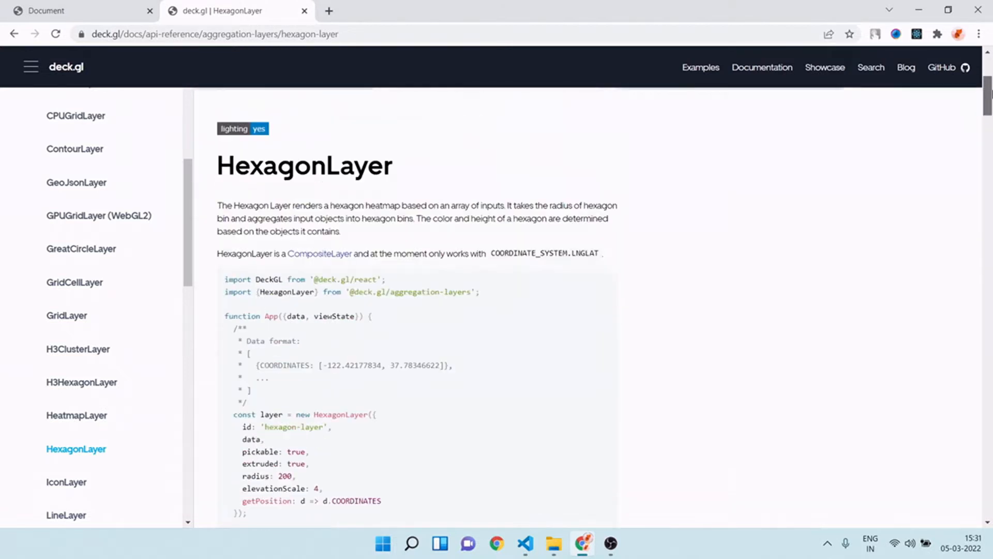
scroll("down", 3)
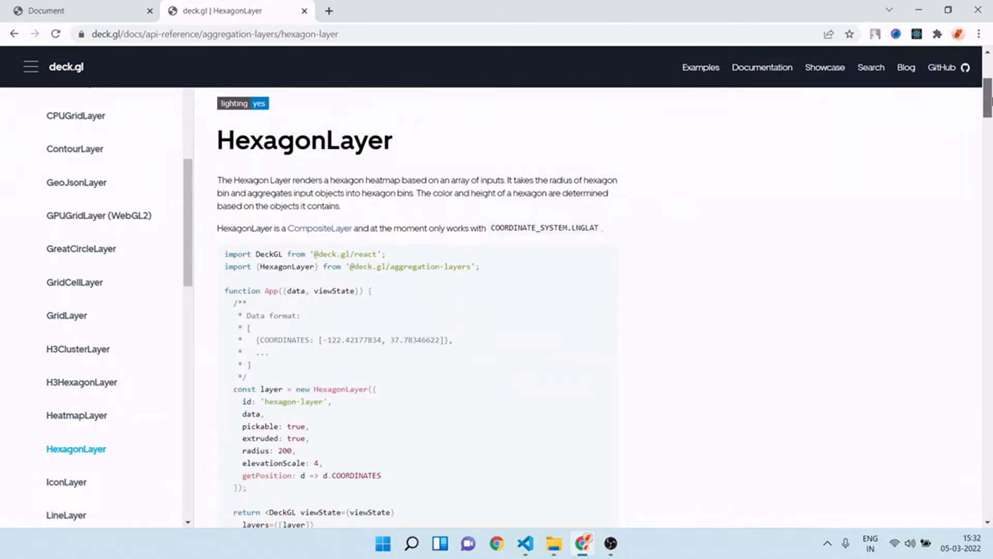
scroll("down", 3)
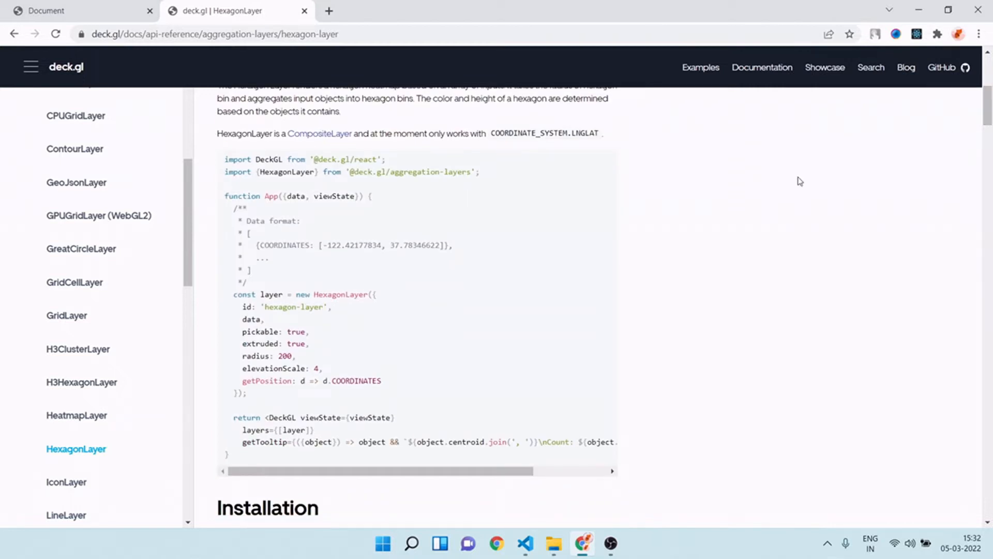
scroll("down", 3)
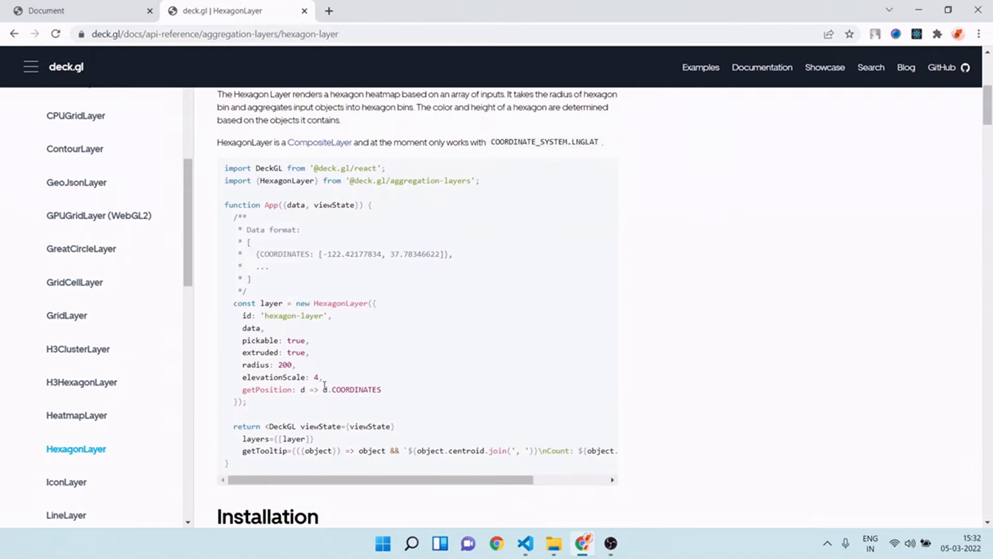
scroll("down", 3)
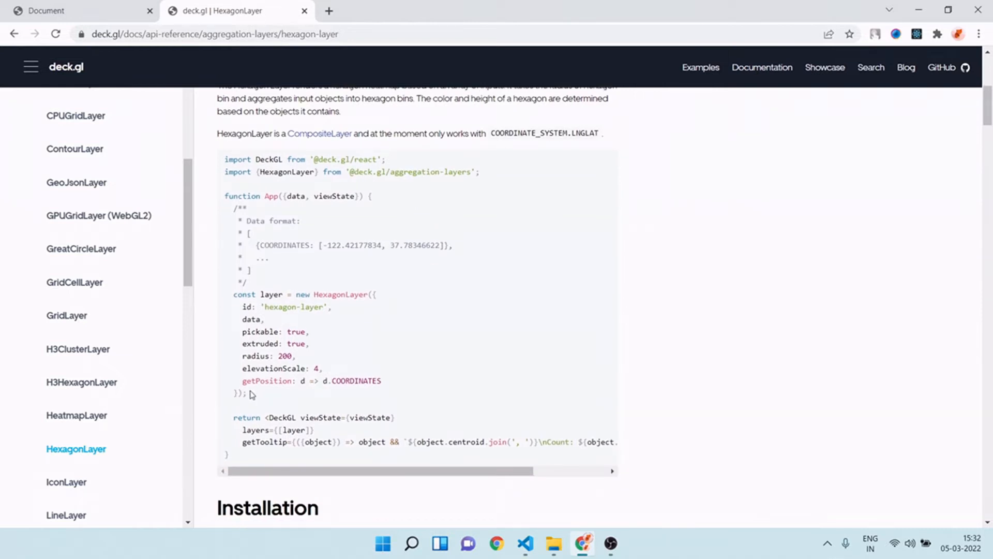
left_click_drag(235, 294, 247, 392)
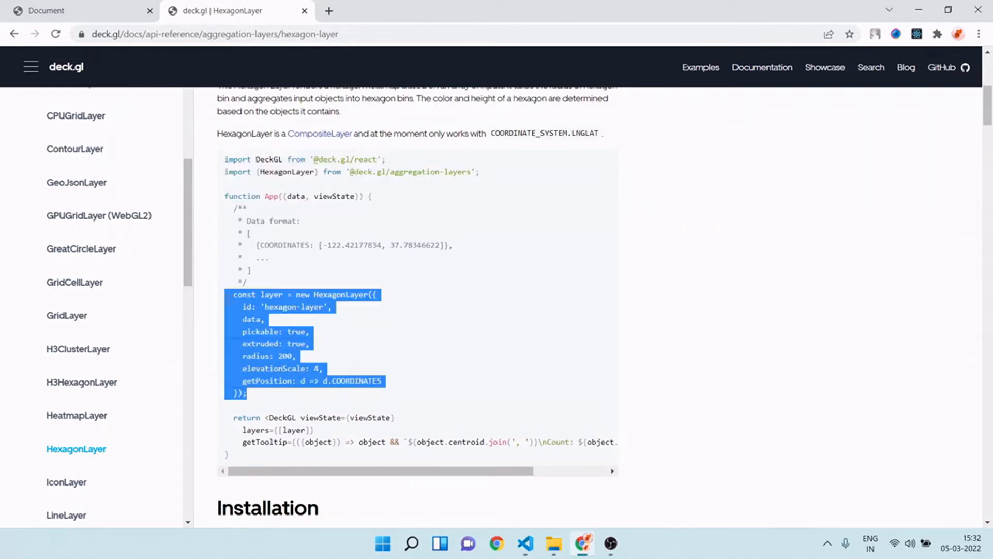
mouse_move(482, 397)
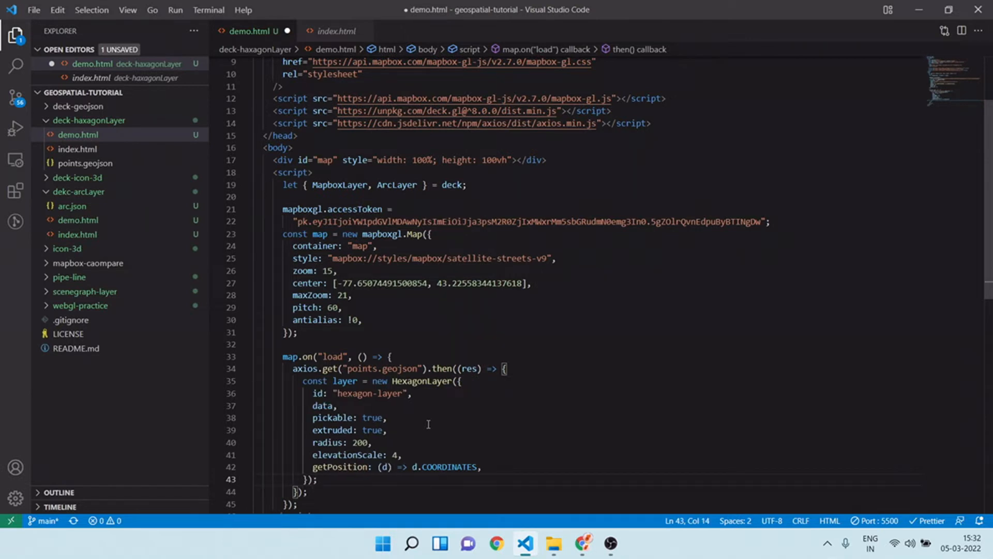
Set the hexagon layer's data to res.data.features.
double_click(322, 406)
type(": ")
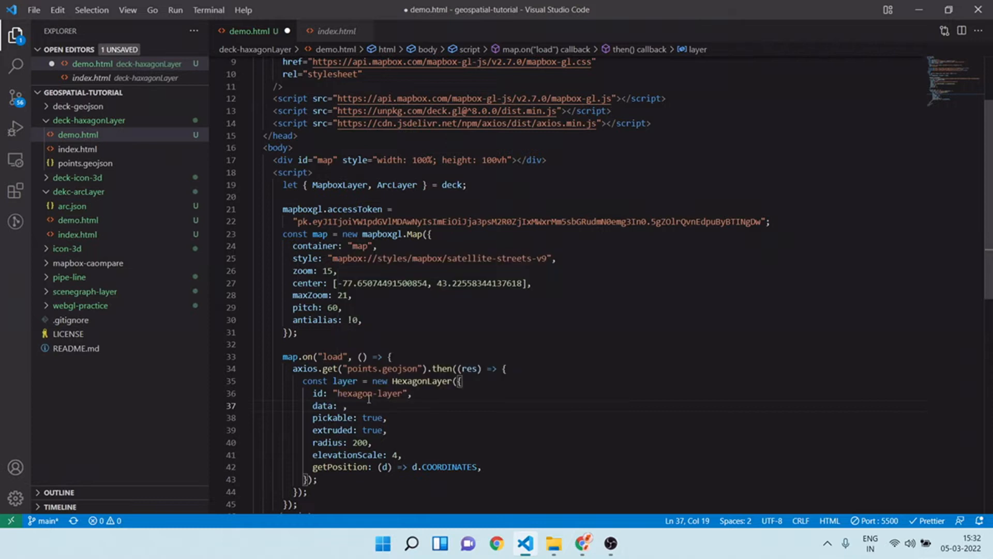
type("res.data")
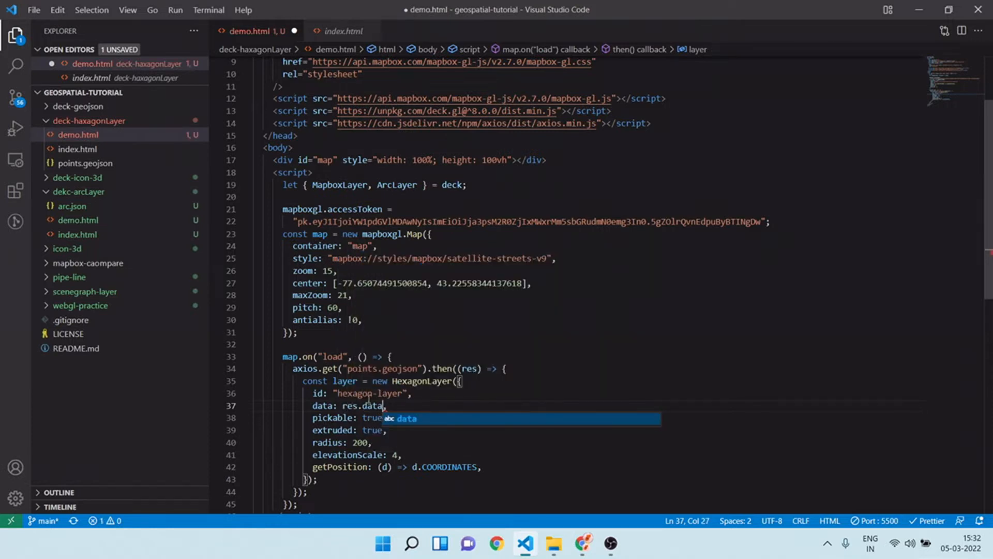
type("ea")
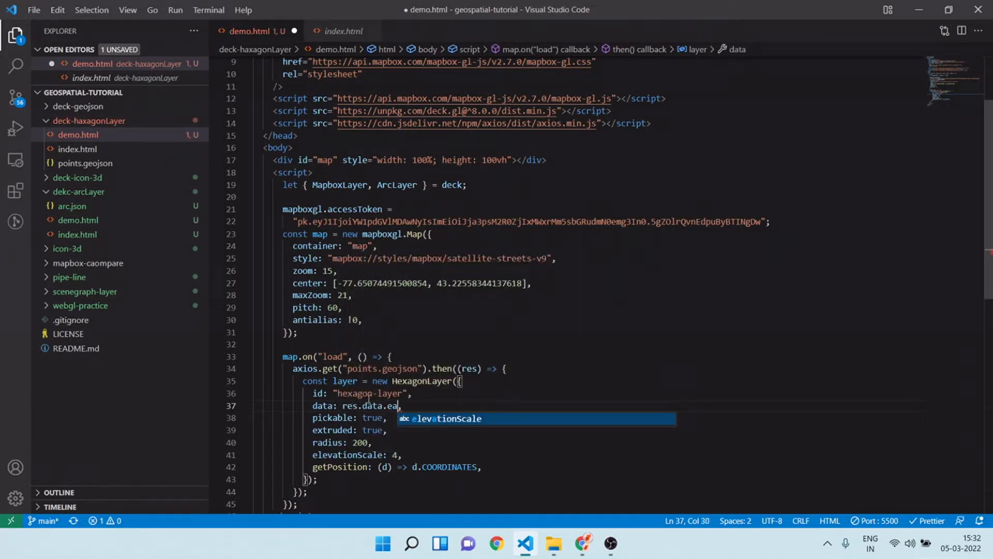
type("featu")
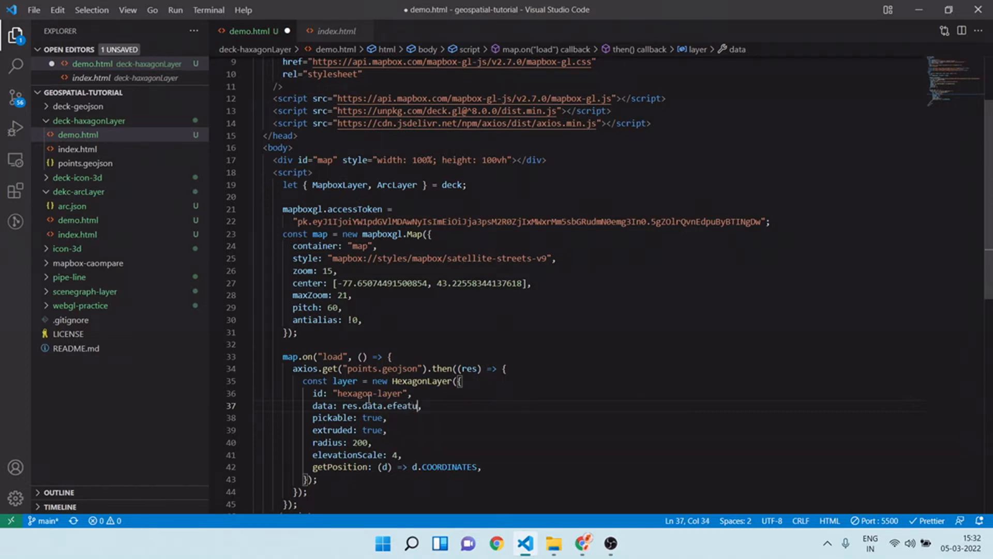
type("res")
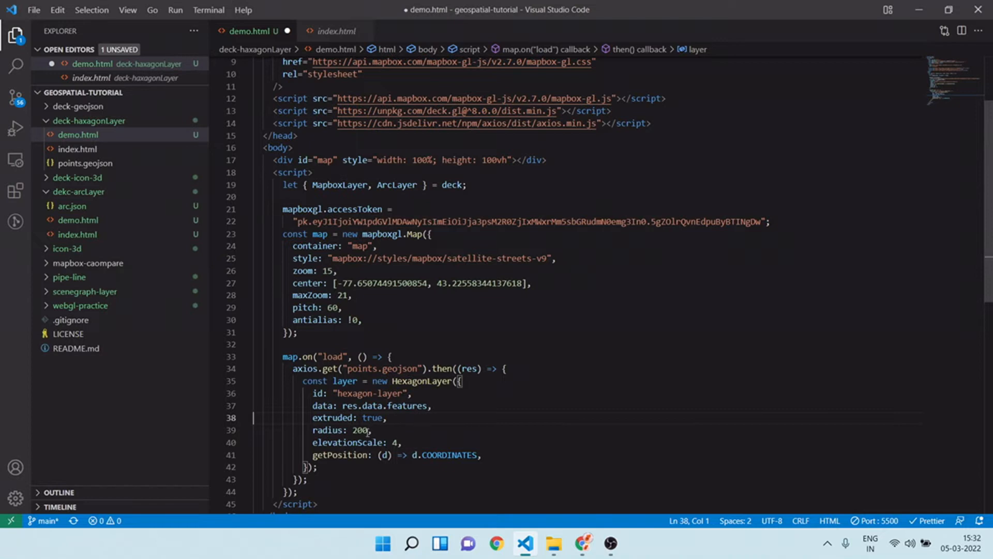
Change the hexagon radius value to 80 and select the COORDINATES property.
double_click(360, 430)
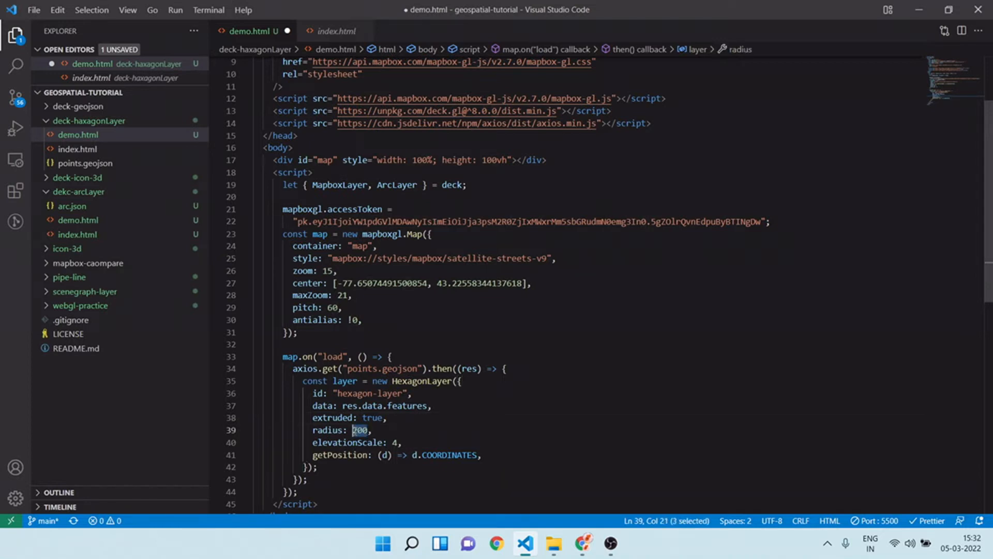
type("50")
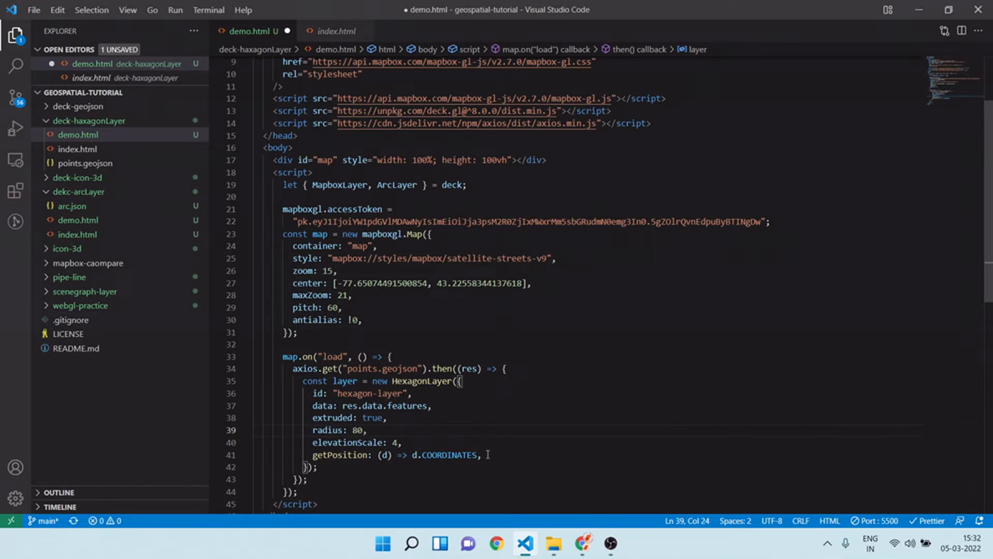
double_click(450, 455)
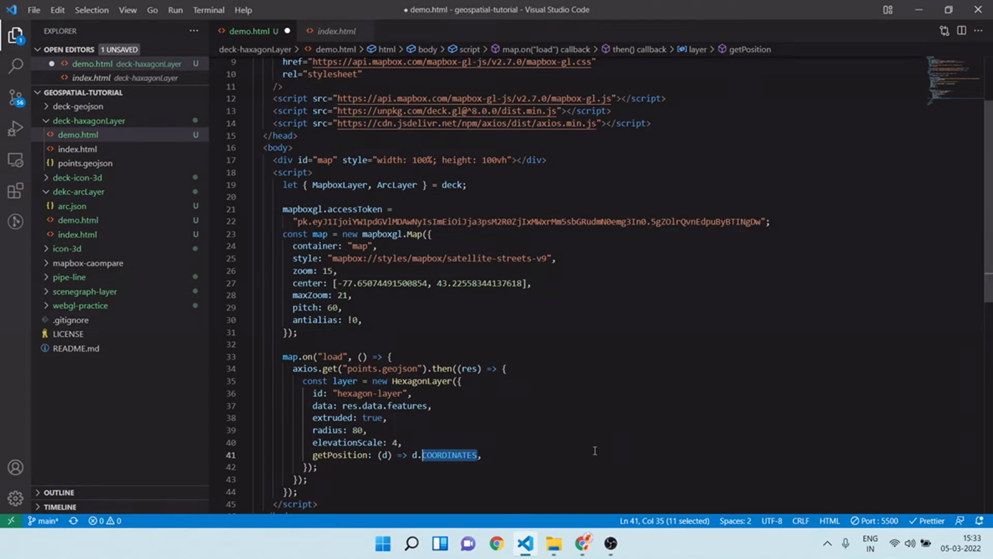
Check points.geojson's feature structure, then set getPosition to d.geometry.coordinates.
left_click(84, 163)
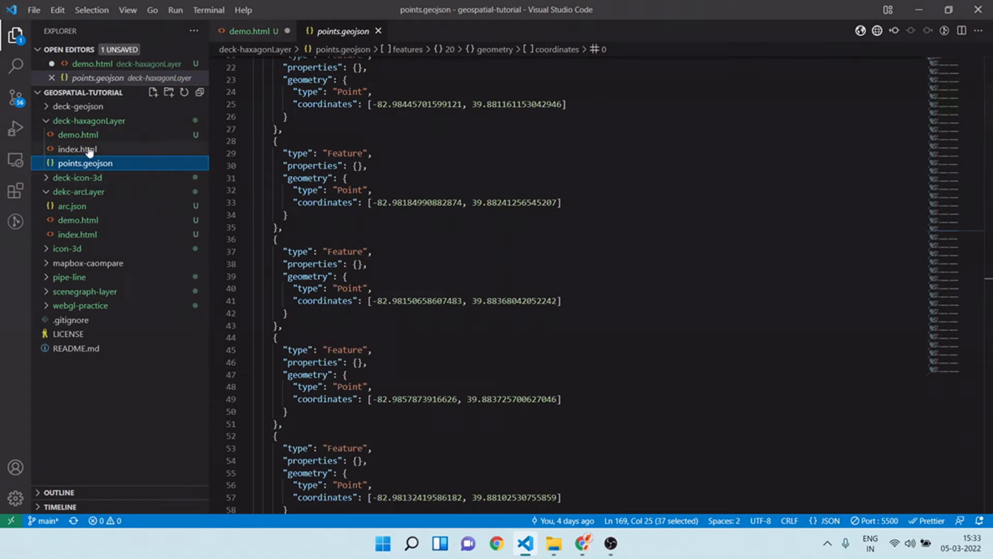
left_click(77, 135)
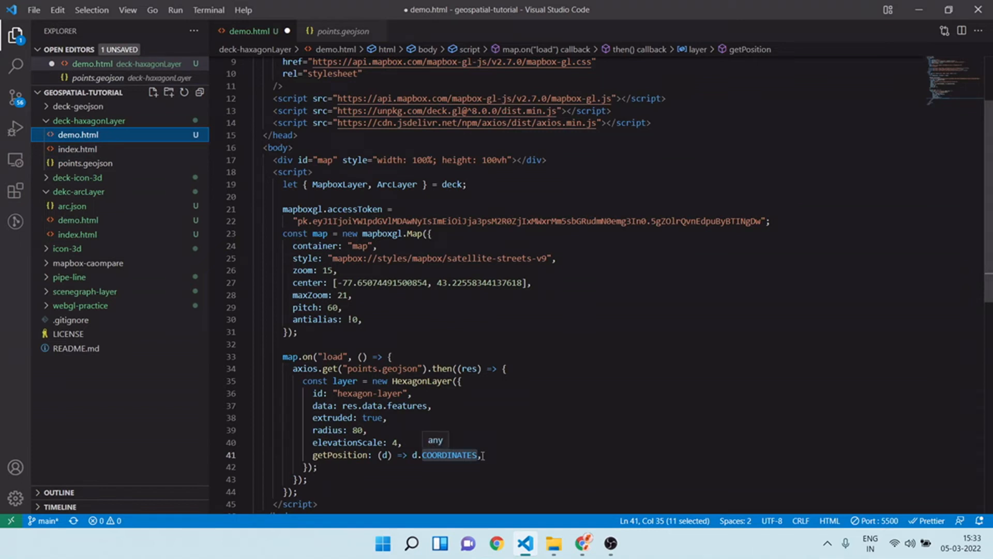
type("fet")
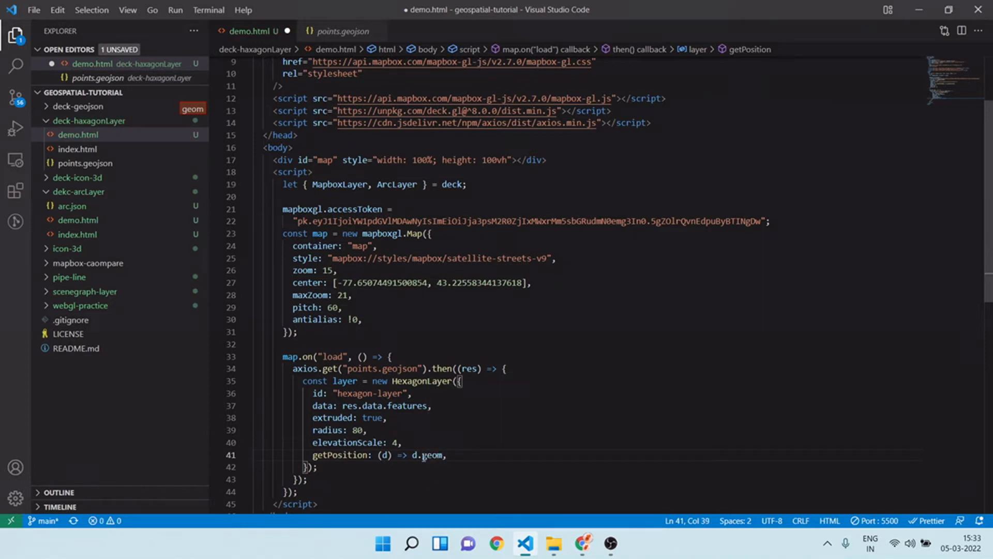
type("etry")
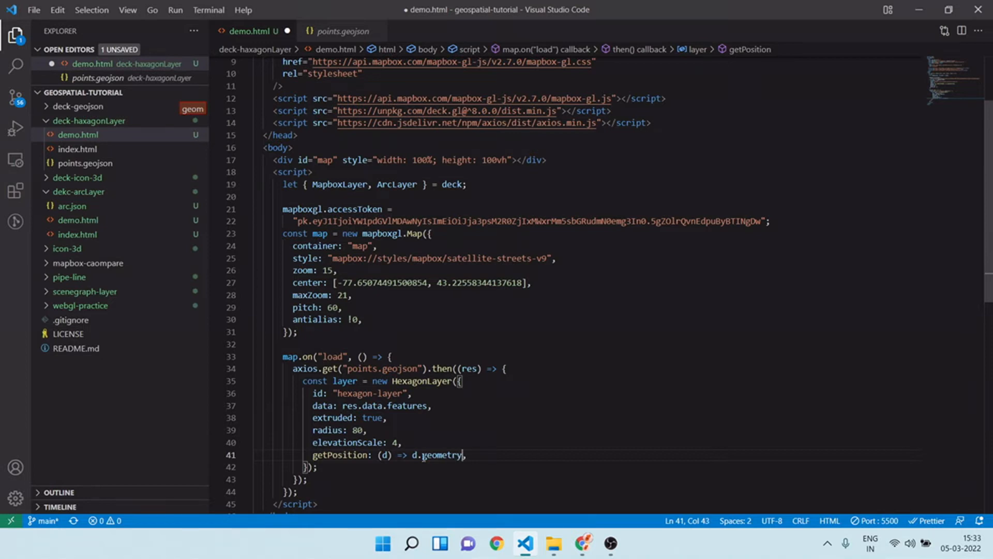
type(".")
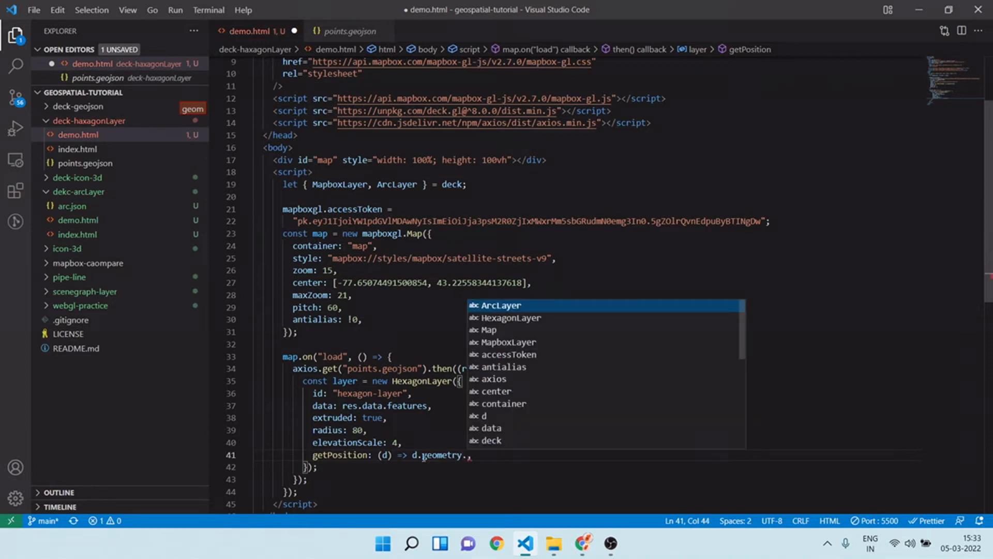
type("coordinat")
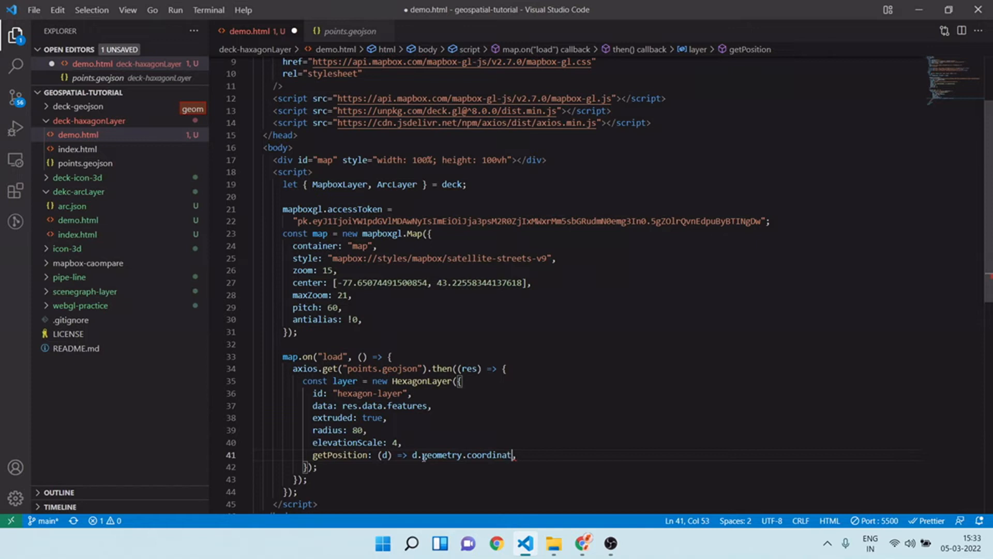
type("es,")
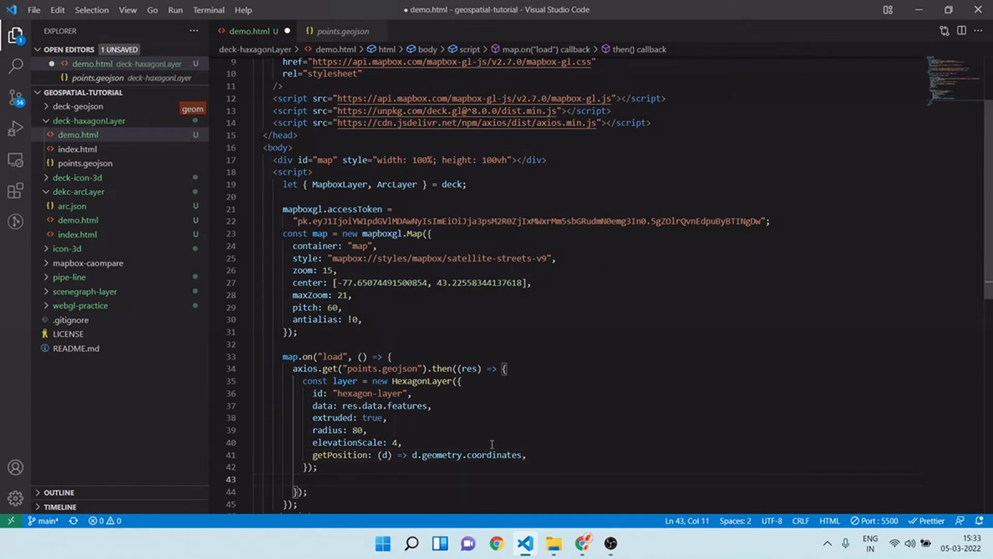
Add type: HexagonLayer, rename the constructor to MapboxLayer, and select ArcLayer in the deck import.
double_click(421, 381)
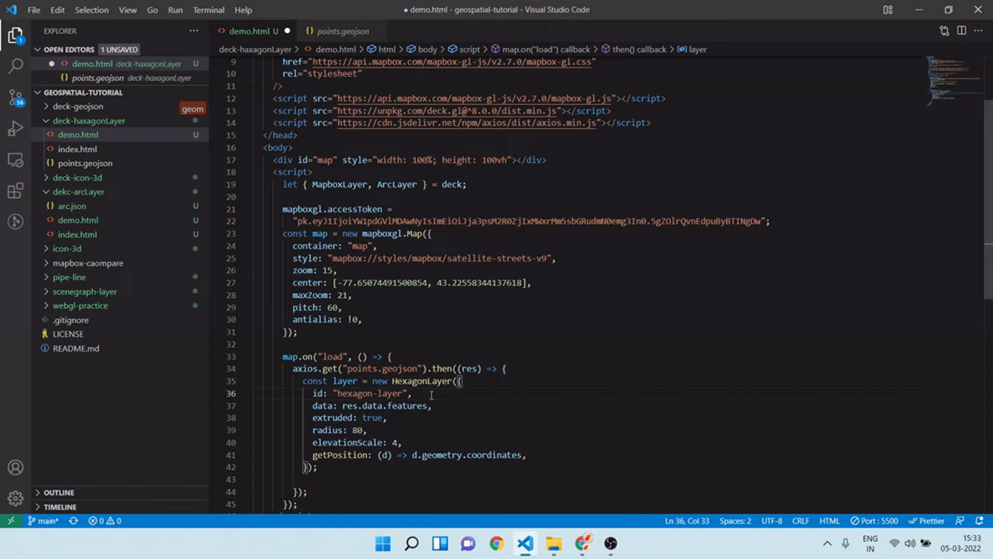
type("type:HexagonLayer,")
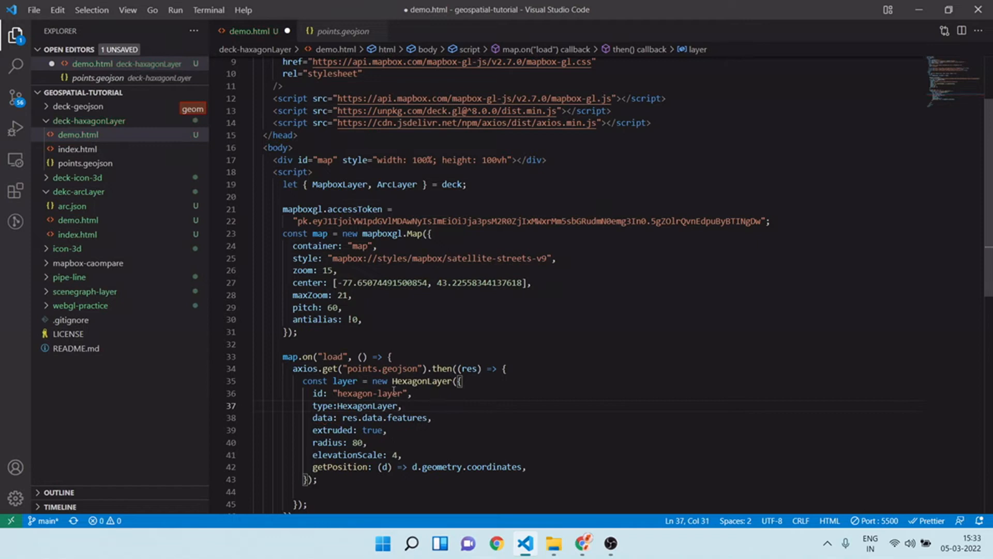
double_click(421, 381)
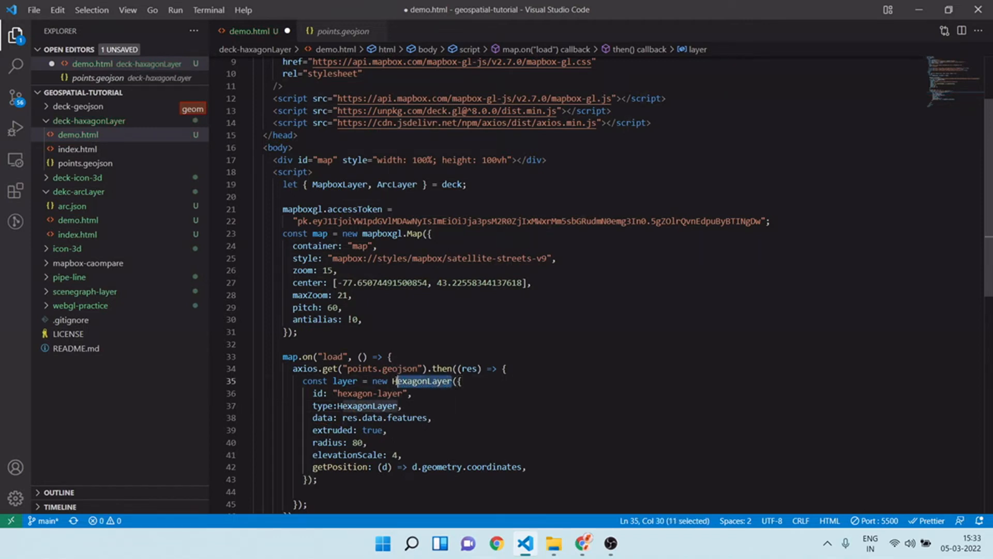
type("Mapbo")
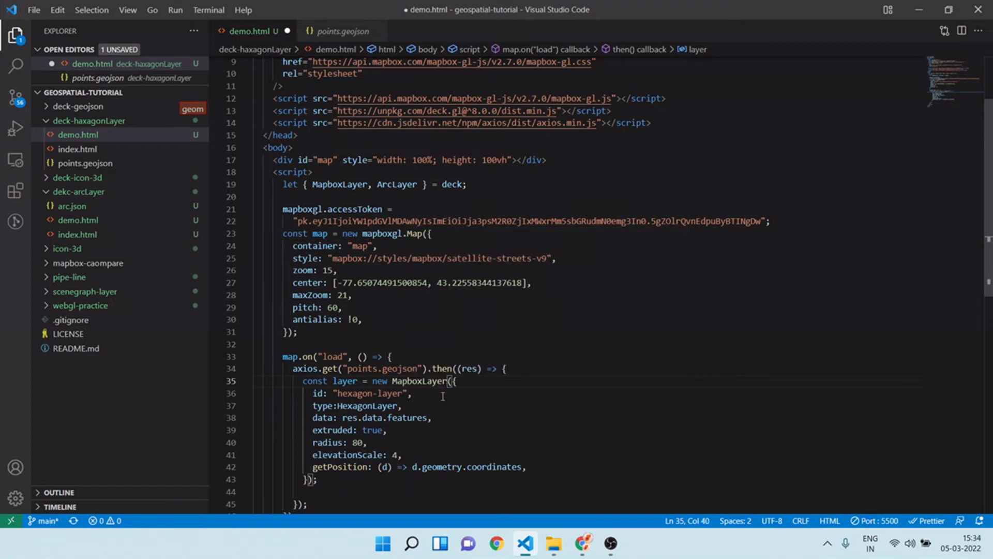
mouse_move(388, 438)
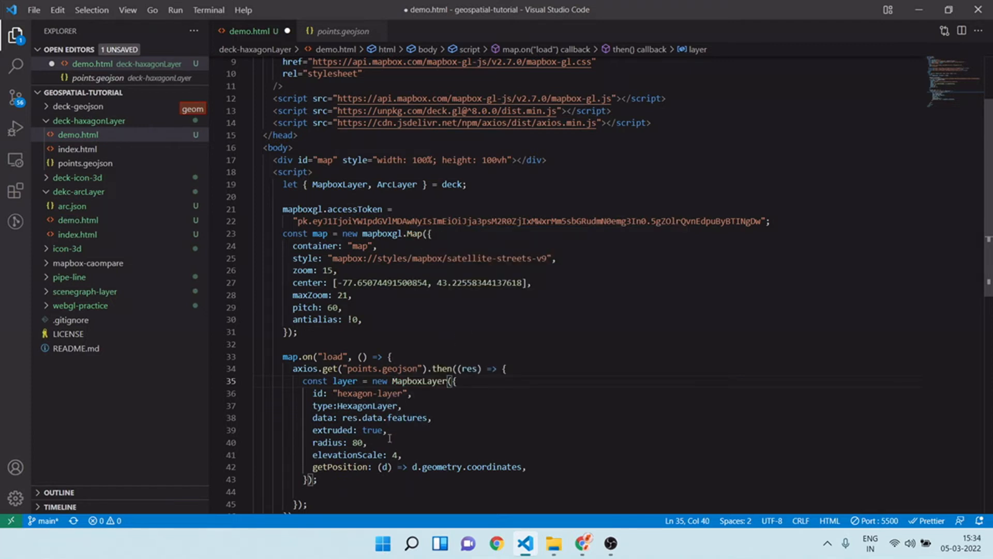
double_click(367, 405)
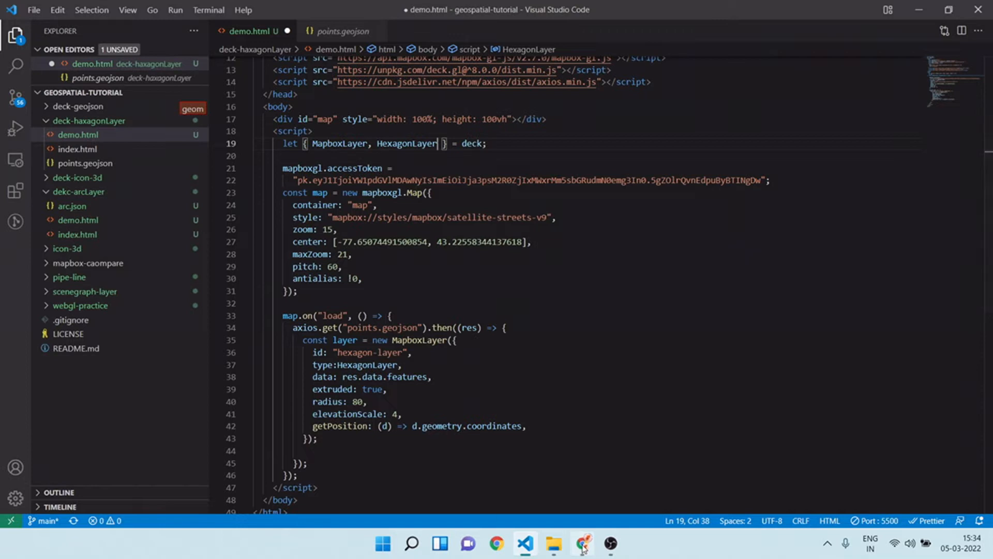
Scroll the HexagonLayer API reference down to getElevationValue and select the property name.
left_click(581, 543)
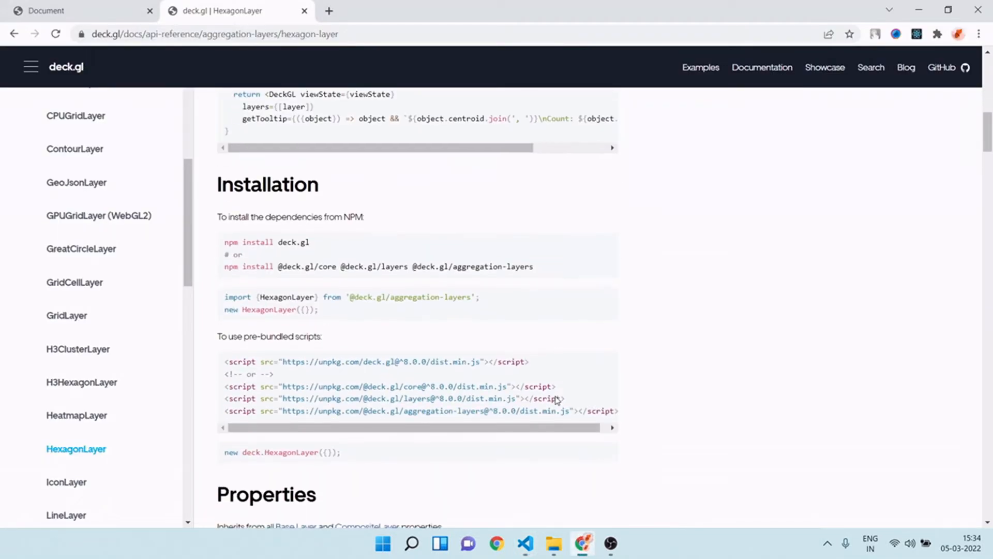
scroll("down", 3)
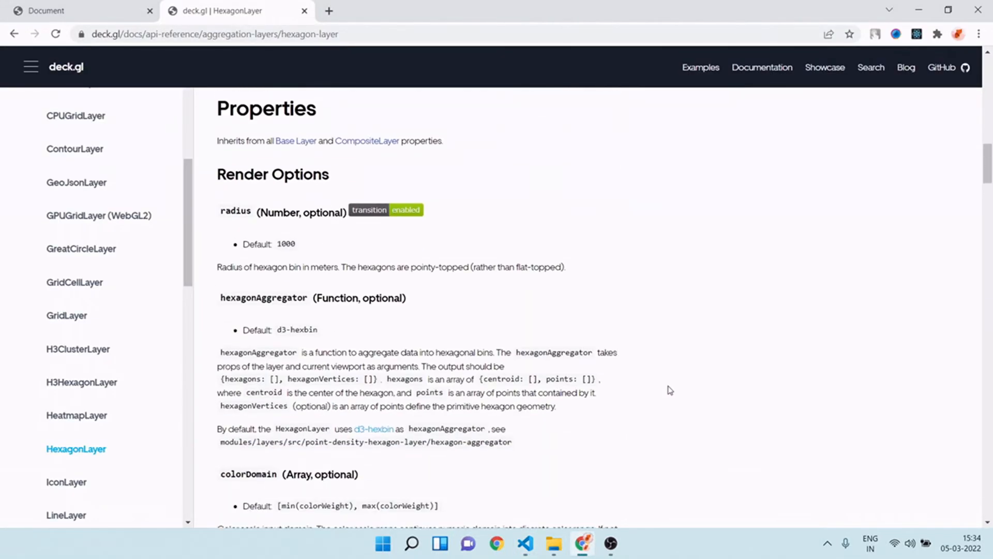
scroll("down", 3)
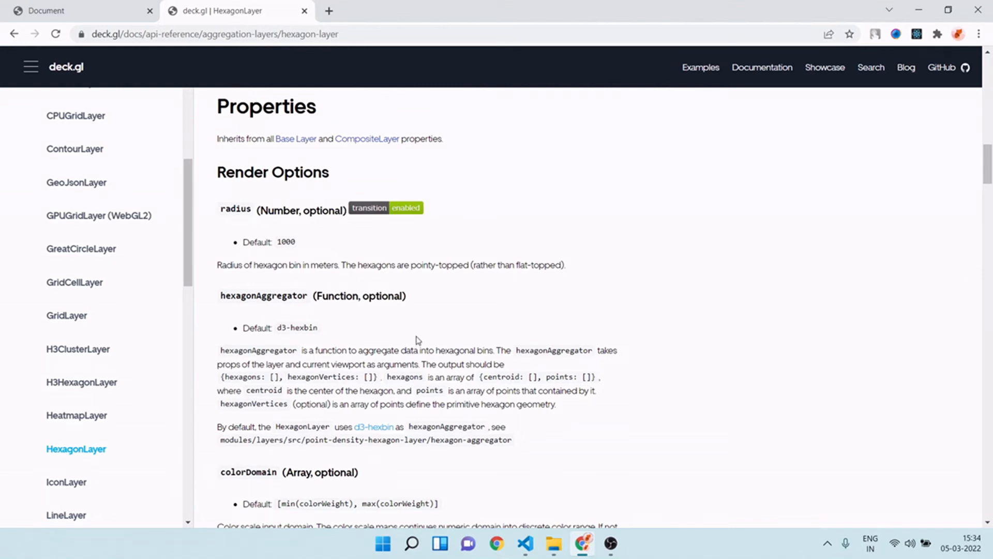
scroll("down", 3)
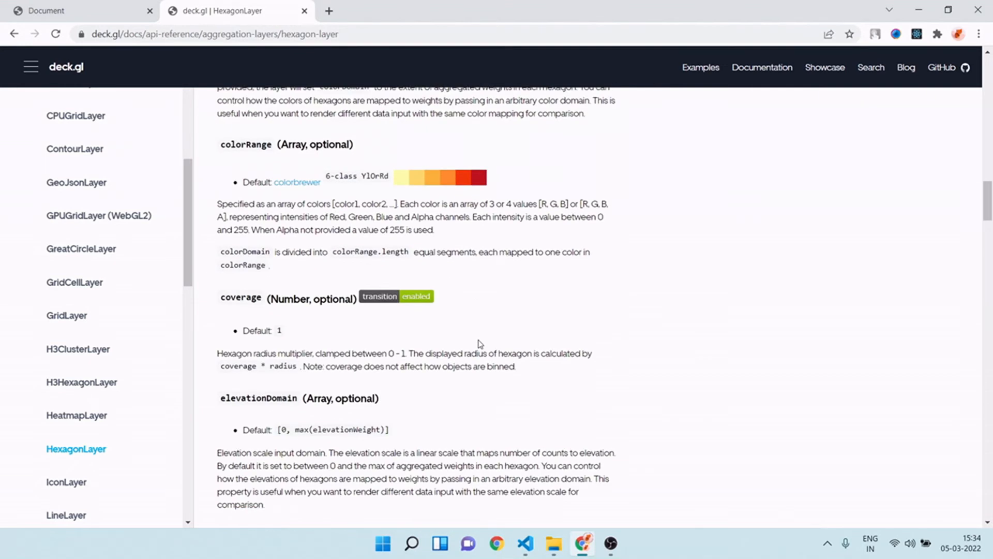
scroll("down", 3)
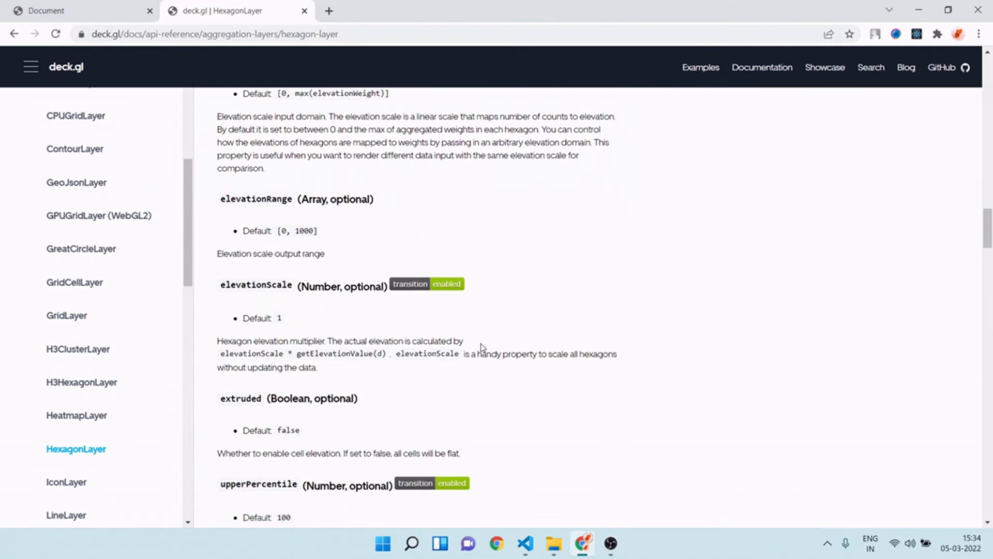
scroll("down", 3)
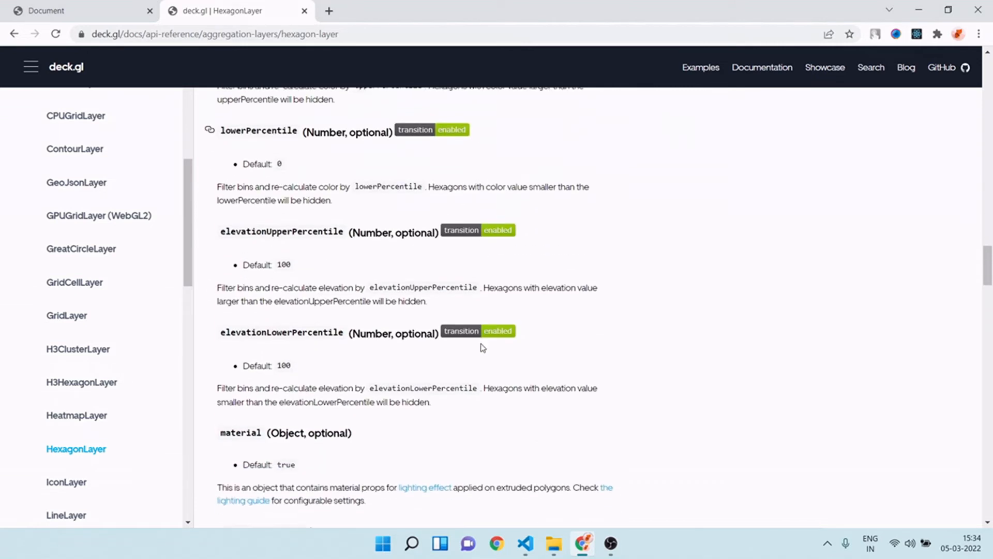
scroll("down", 3)
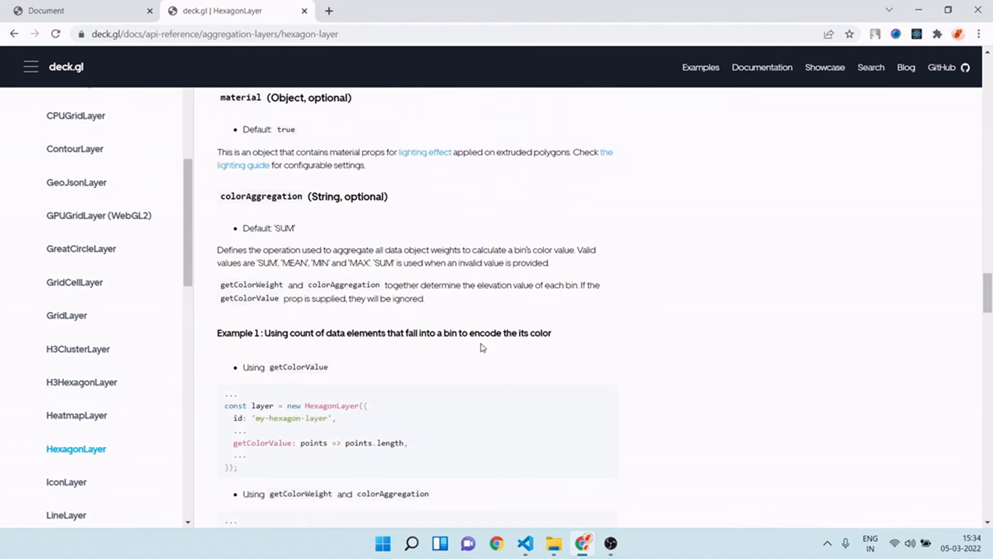
scroll("down", 3)
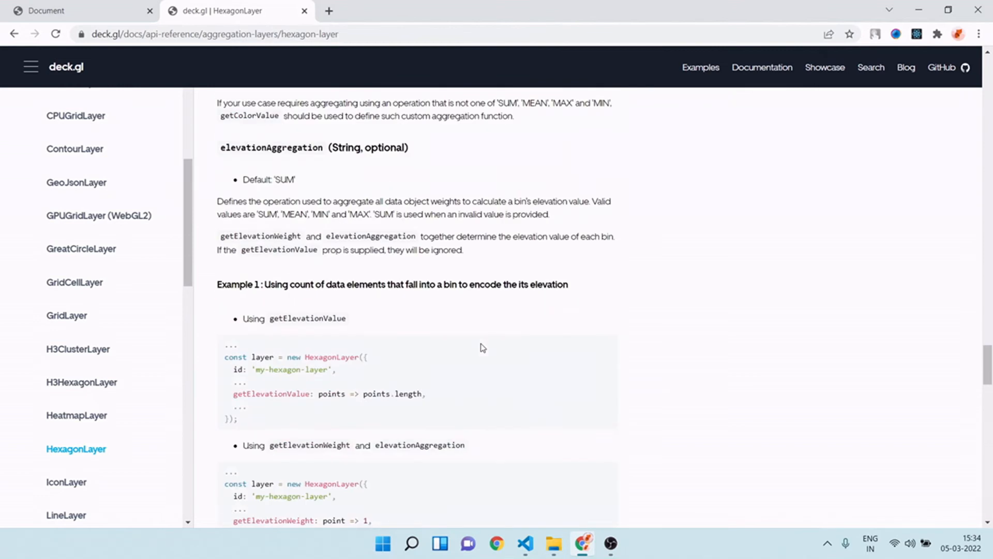
scroll("down", 3)
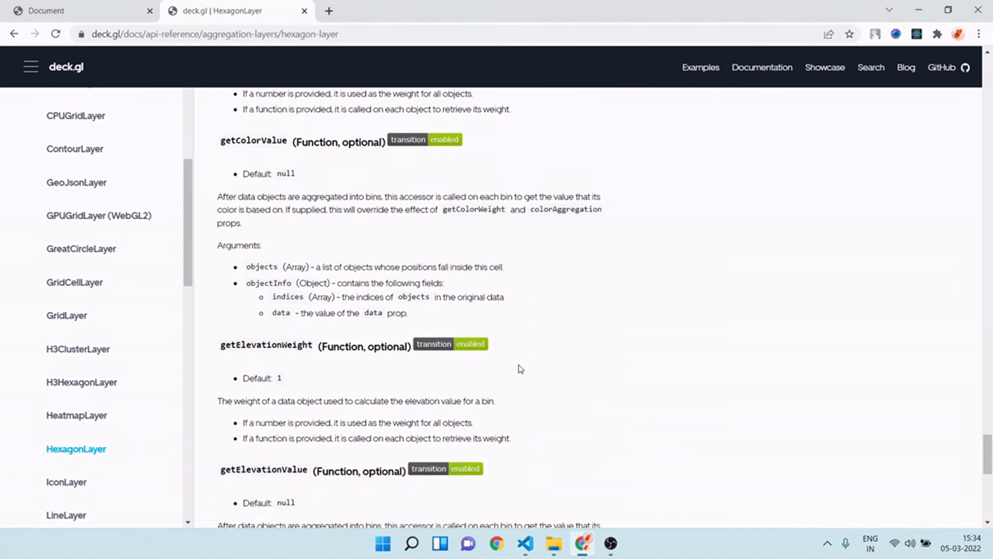
scroll("down", 3)
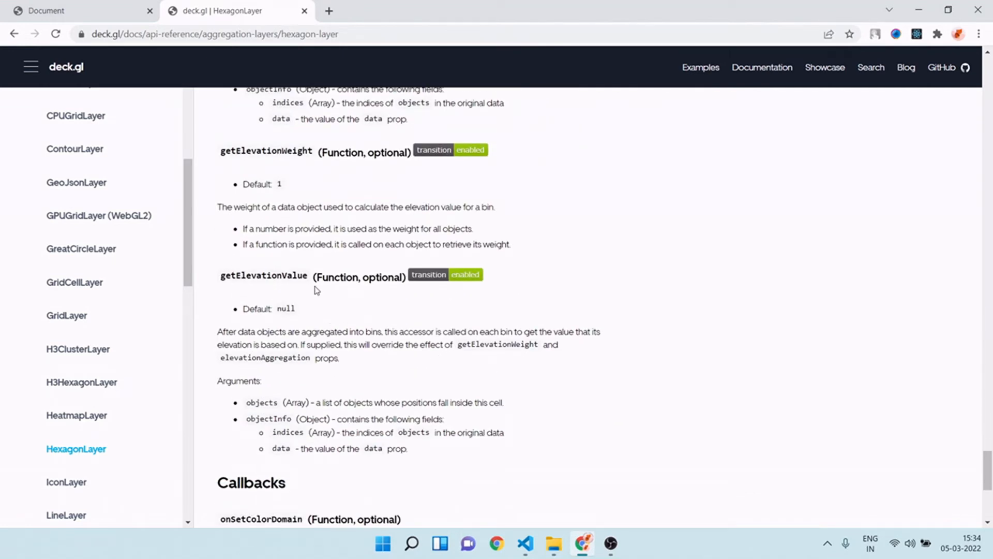
double_click(263, 275)
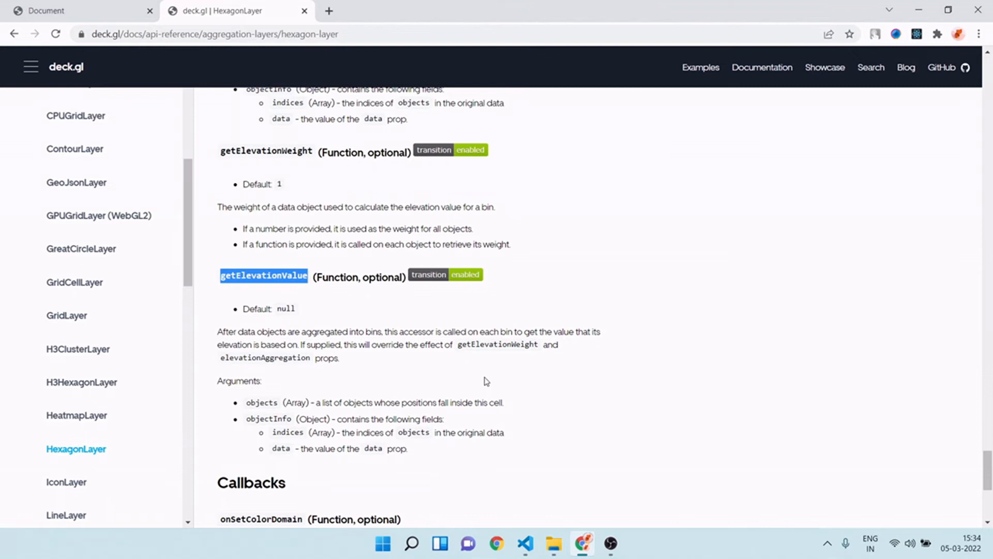
left_click(525, 543)
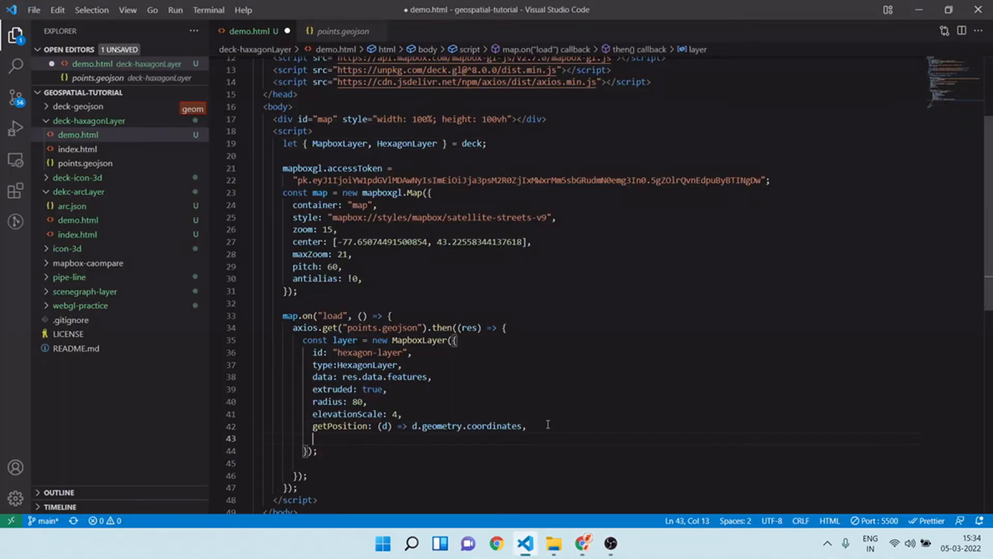
Add getElevationValue: Math.random()*150 to the hexagon layer options.
type("getElevationValue: Math")
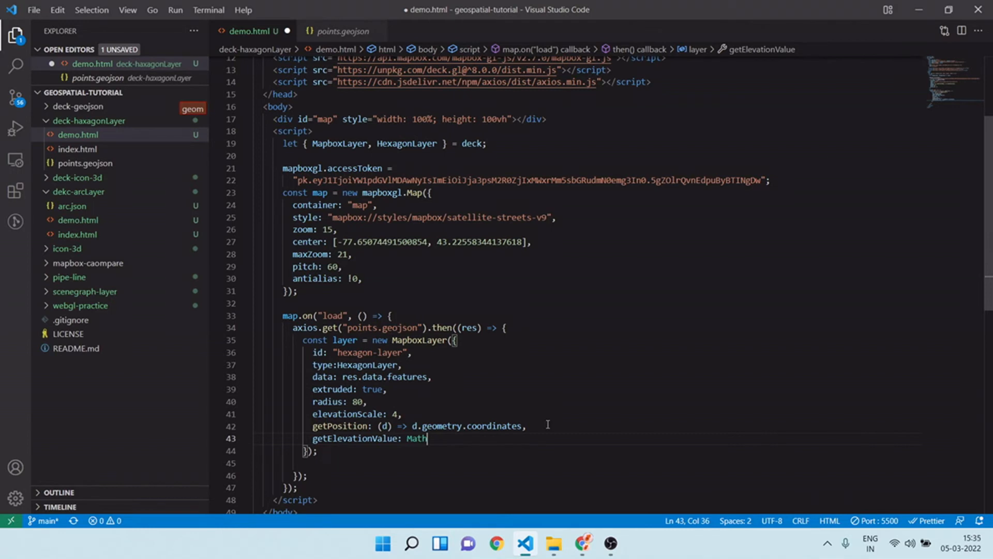
type(".random(")
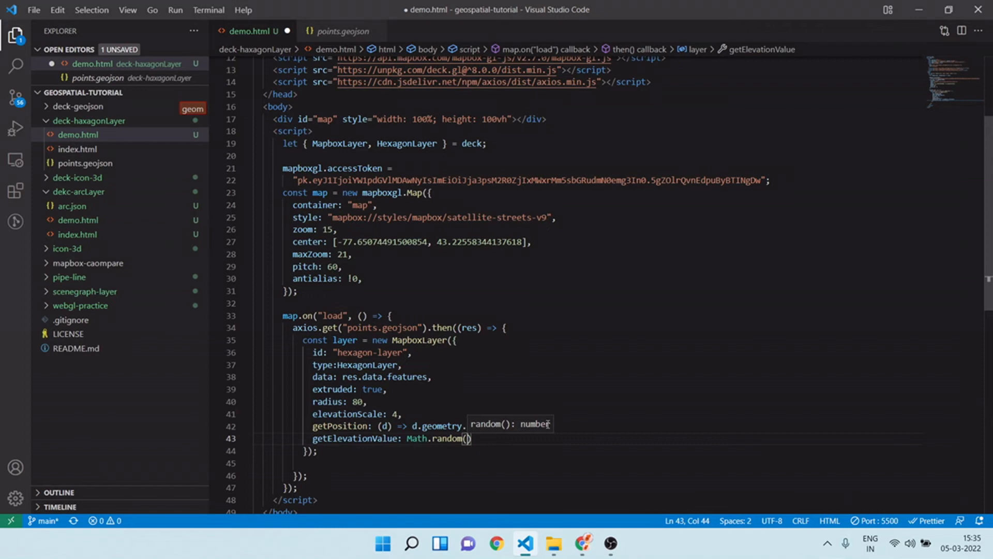
type("coordinates,")
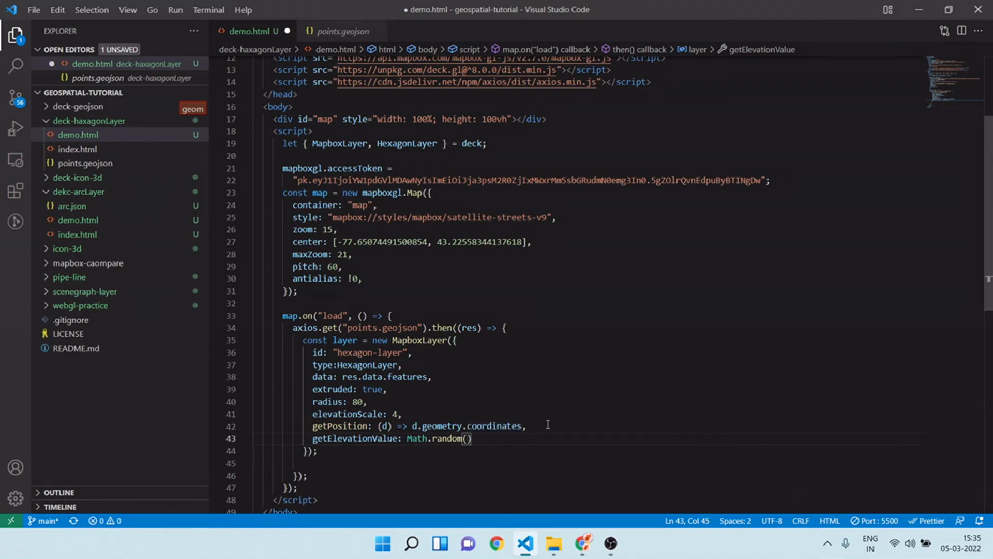
type("1")
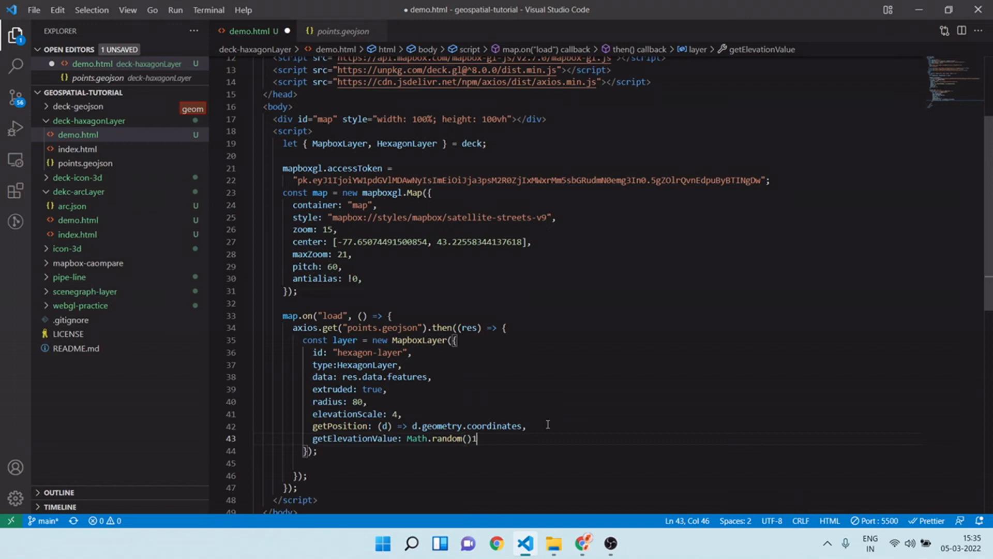
type("*")
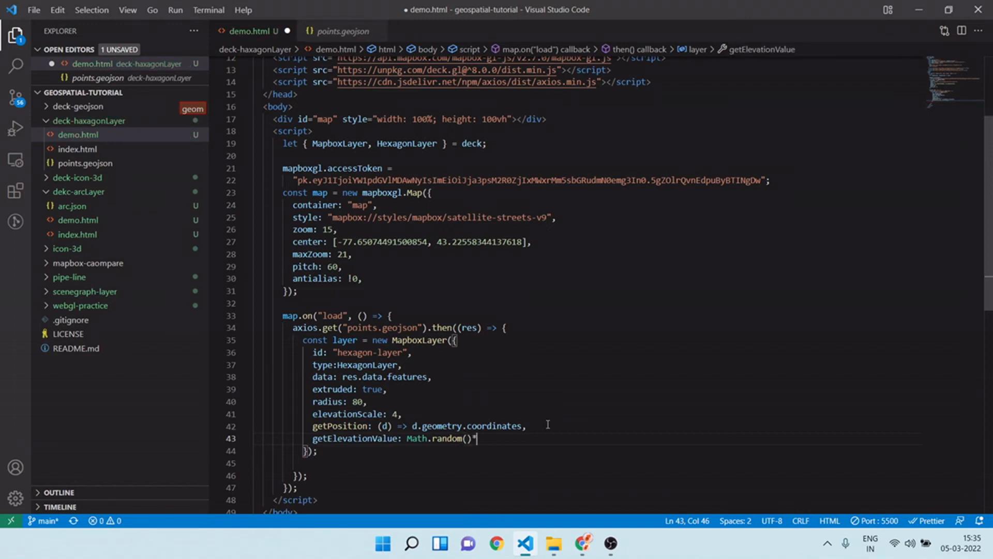
type("150")
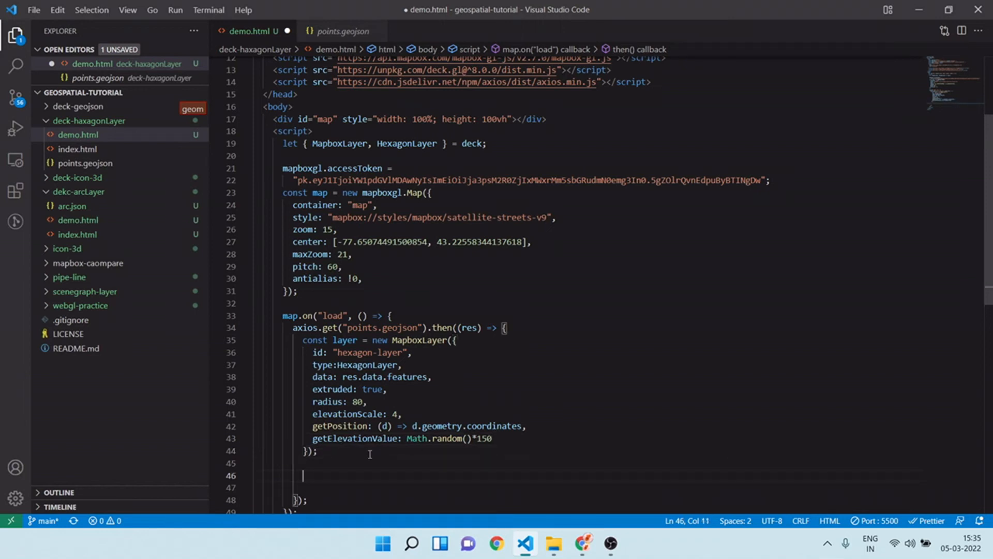
Add map.addLayer(layer) below the layer definition and save demo.html.
type("map.add")
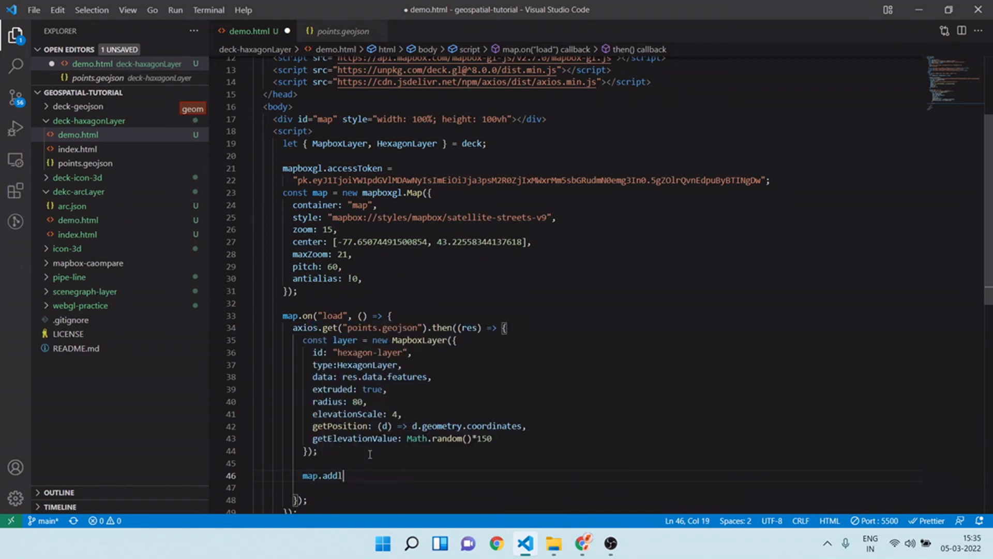
type("layer()")
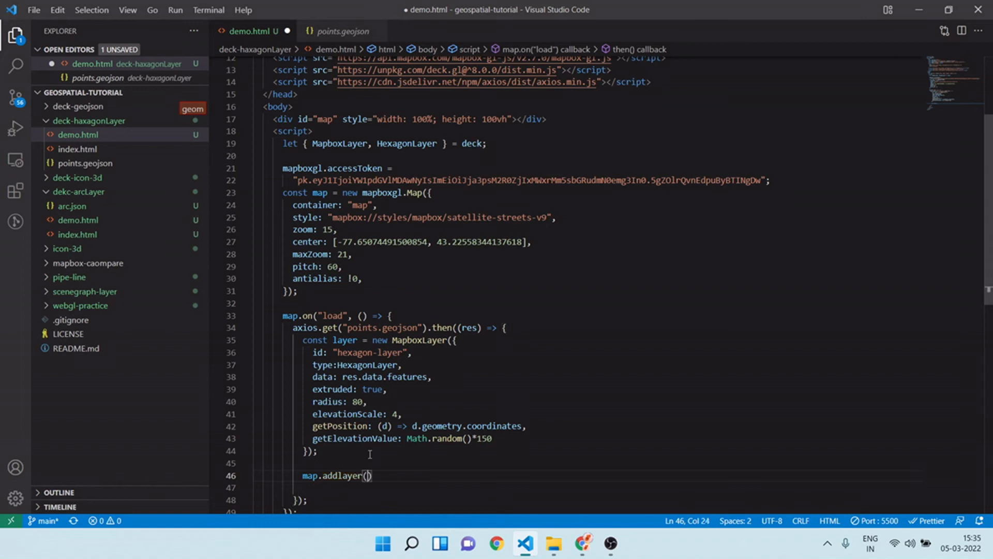
type("layer")
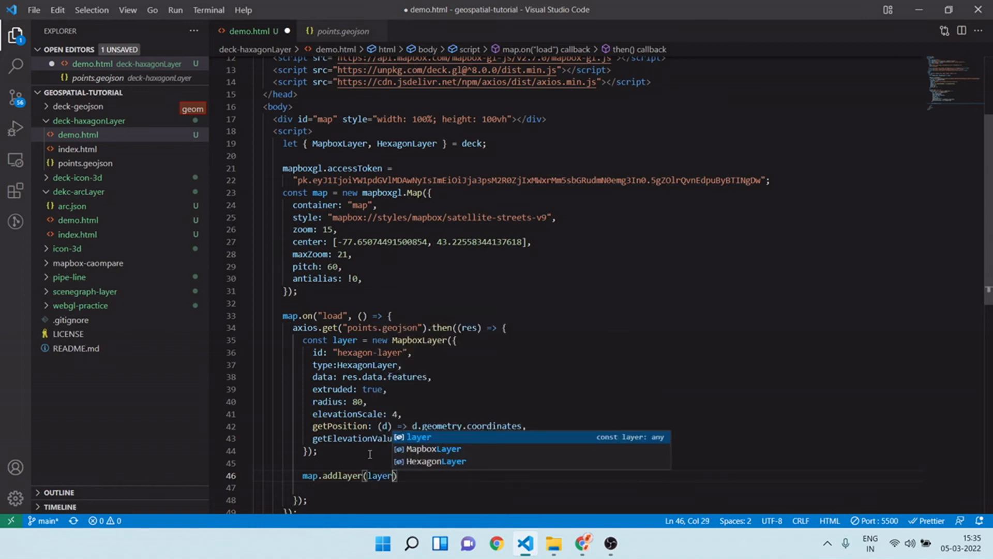
type("Math.random()*150")
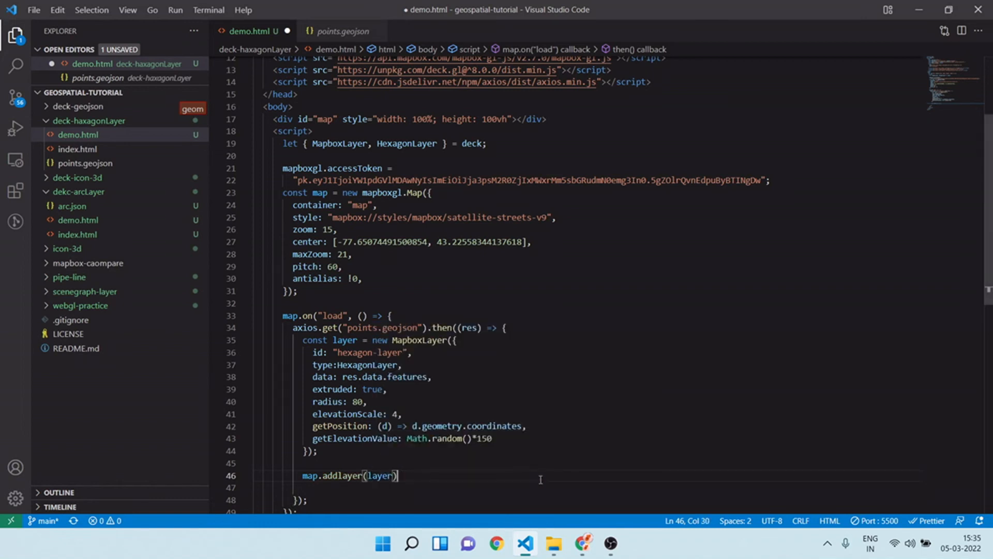
scroll("down", 3)
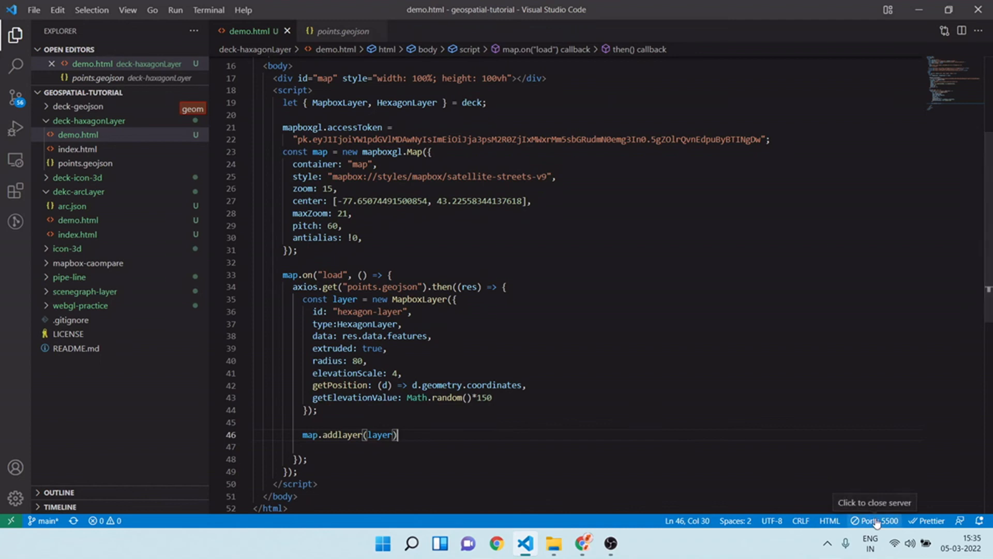
Preview demo.html at 127.0.0.1:5500 in Chrome and rotate the map around the columns.
left_click(875, 521)
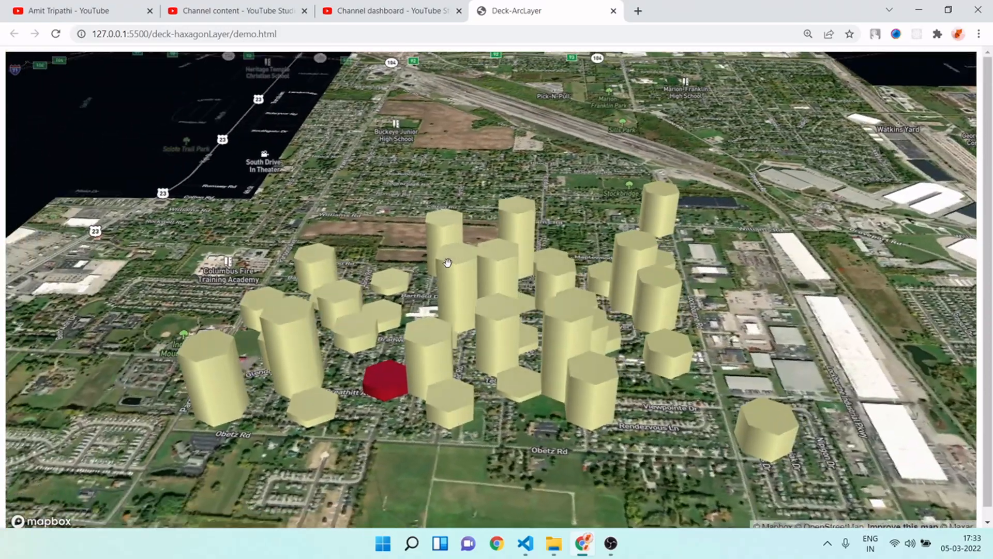
left_click_drag(447, 262, 456, 248)
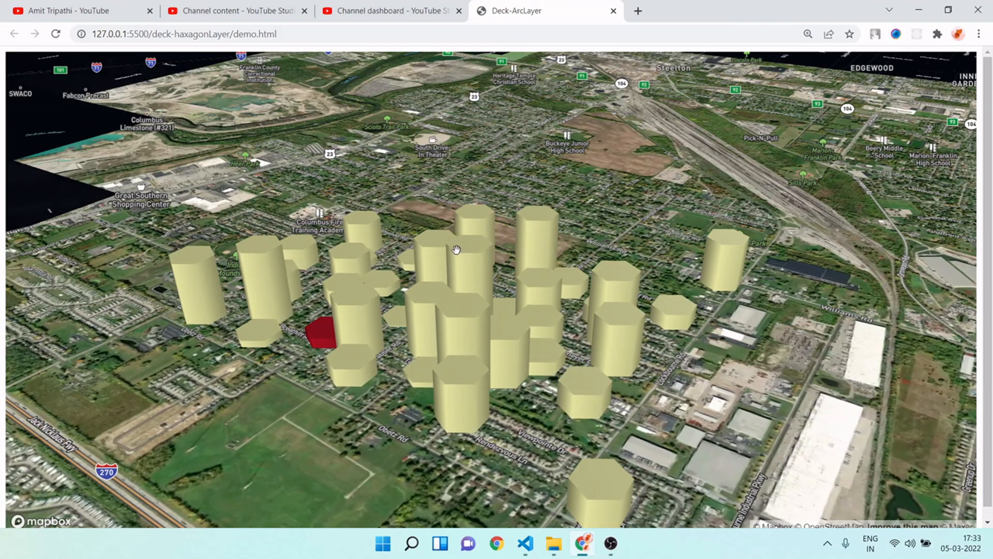
mouse_move(631, 213)
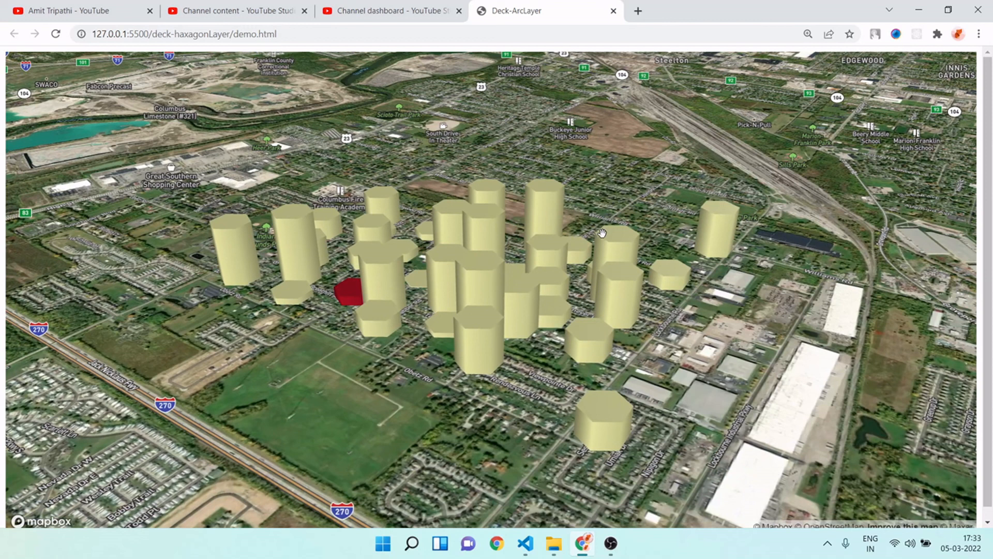
mouse_move(630, 212)
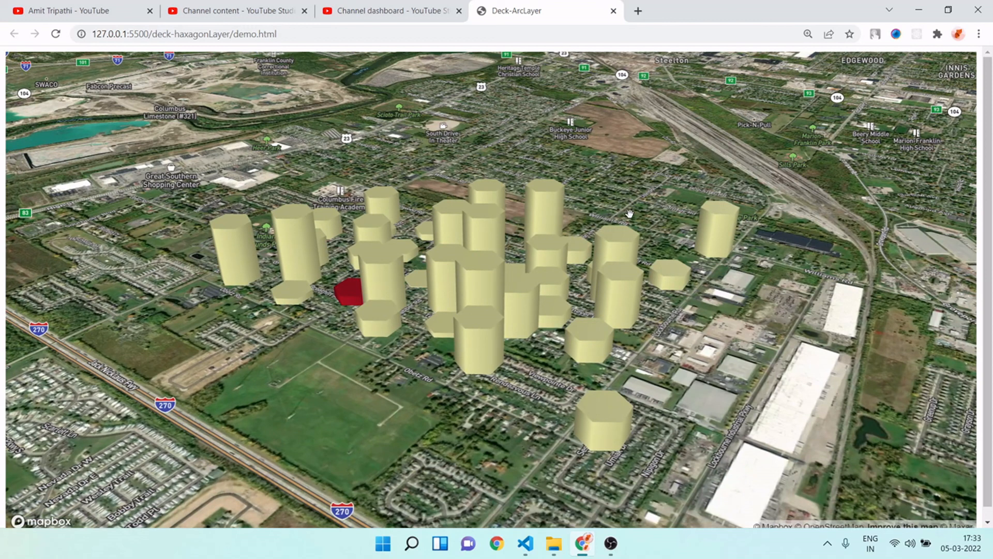